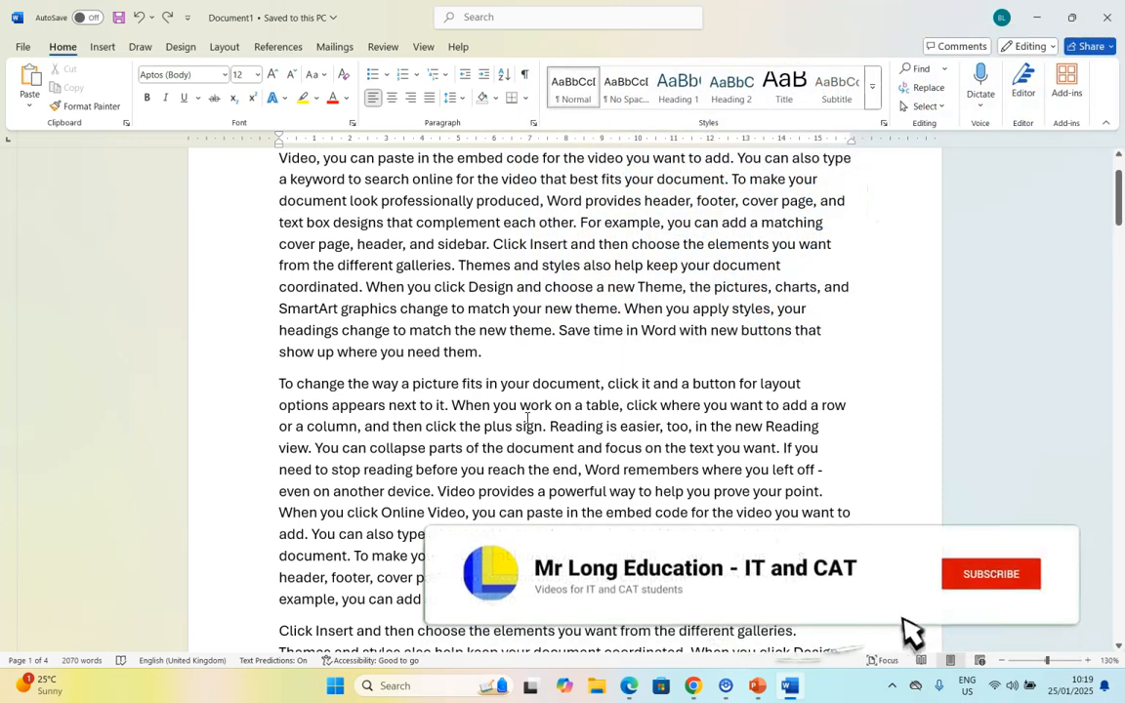
# Step: Dismiss the subscribe overlay and select the 'Video provides a powerful way…' paragraph
pyautogui.click(990, 574)
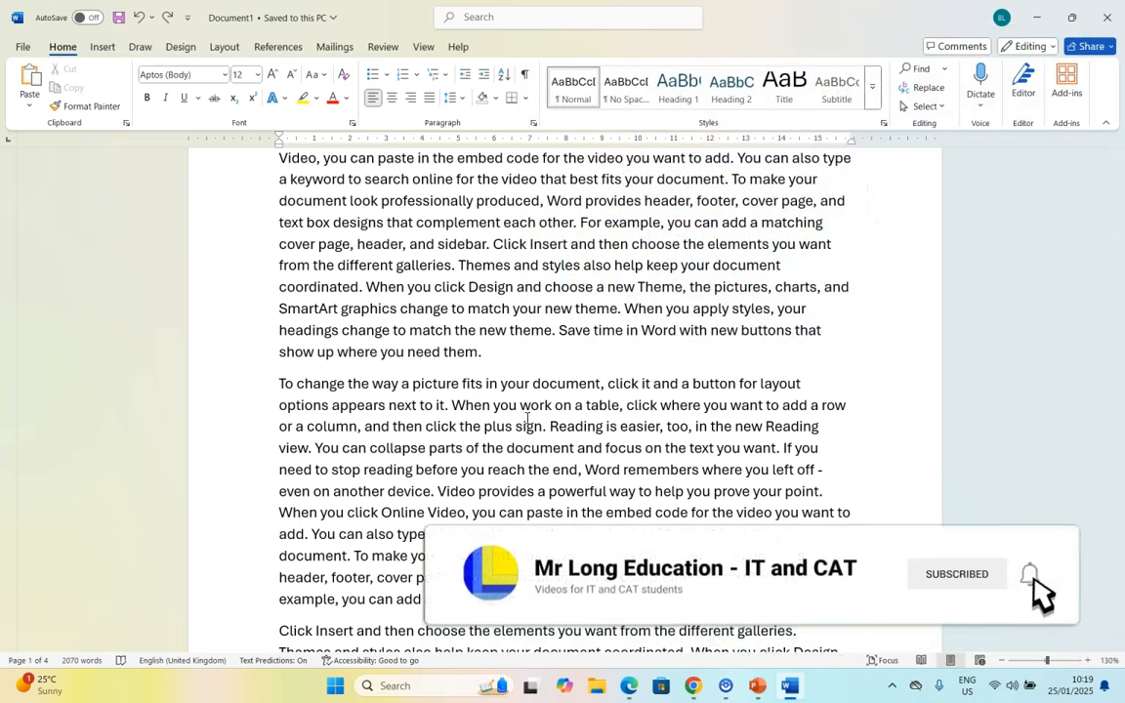
pyautogui.scroll(-3)
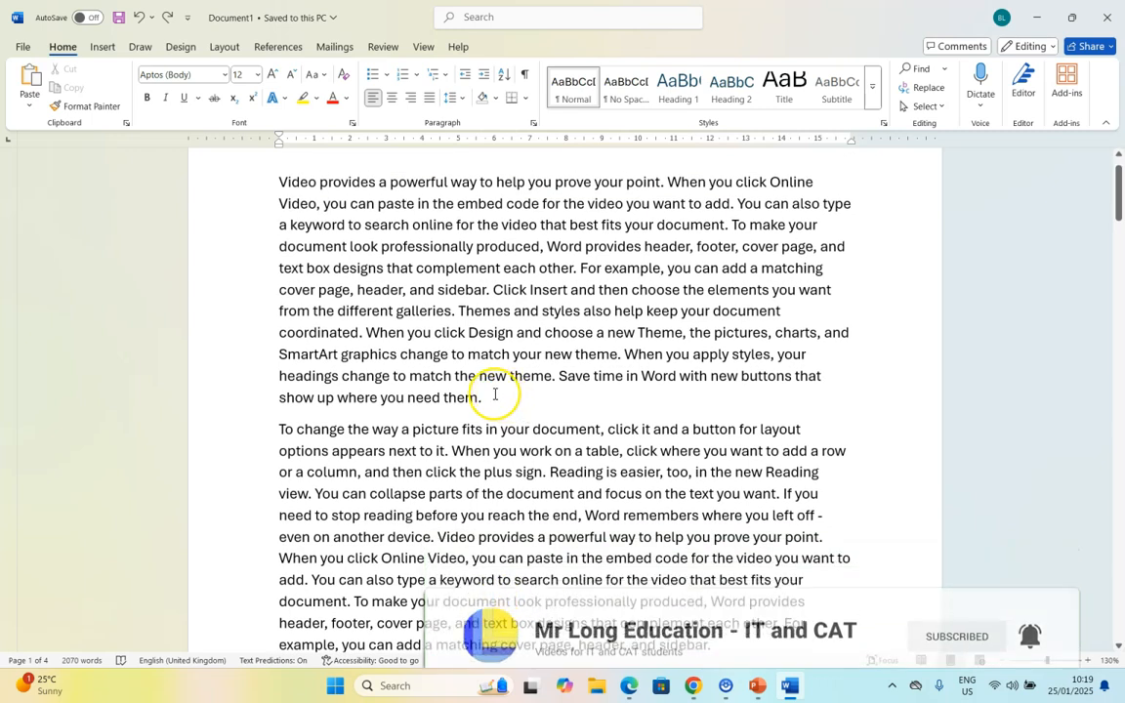
pyautogui.moveTo(278, 181); pyautogui.dragTo(480, 398)
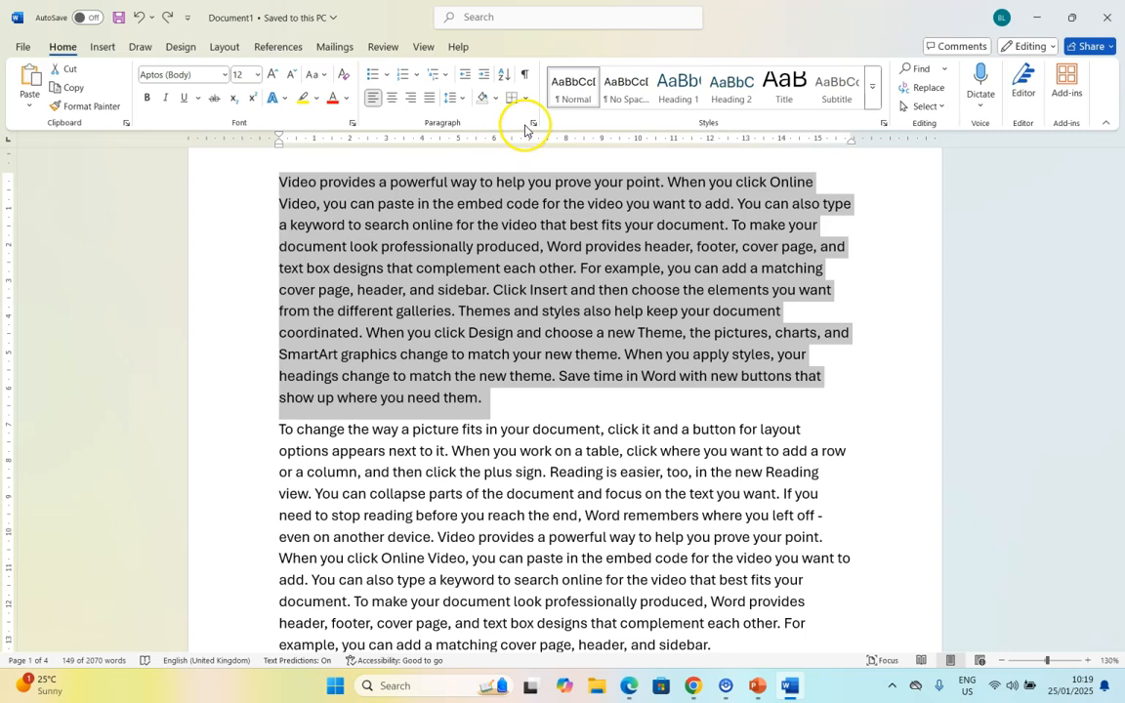
# Step: Show the Line and Page Breaks options of the Paragraph dialog for the selection
pyautogui.click(531, 123)
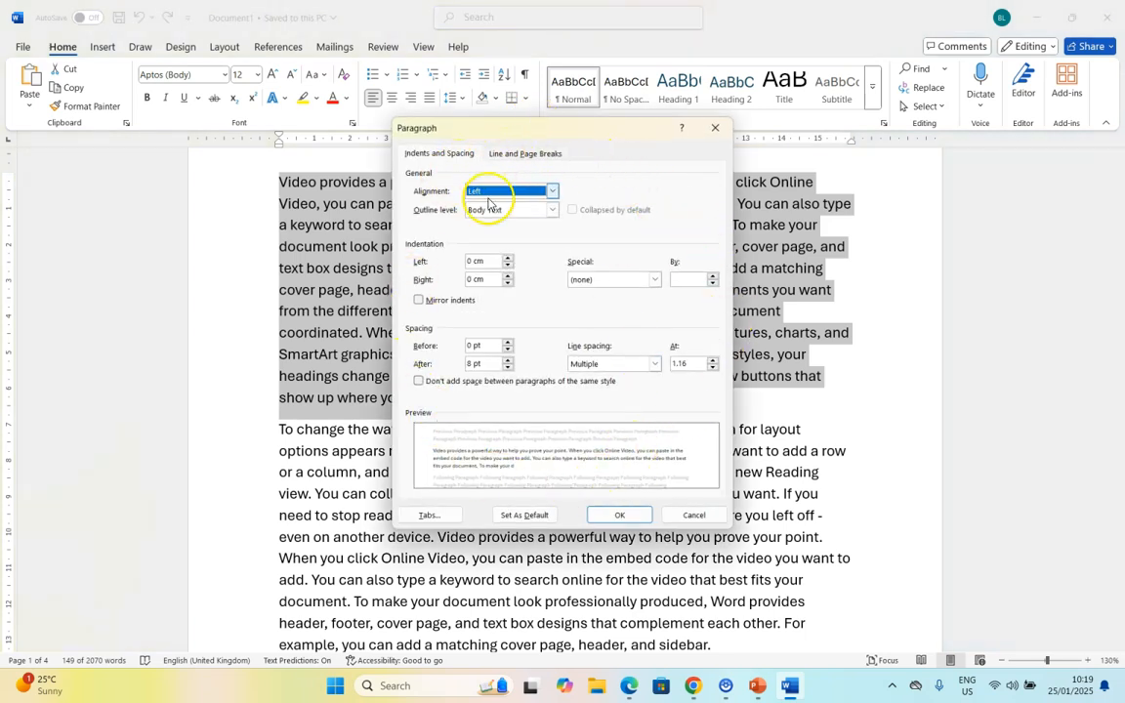
pyautogui.moveTo(610, 310)
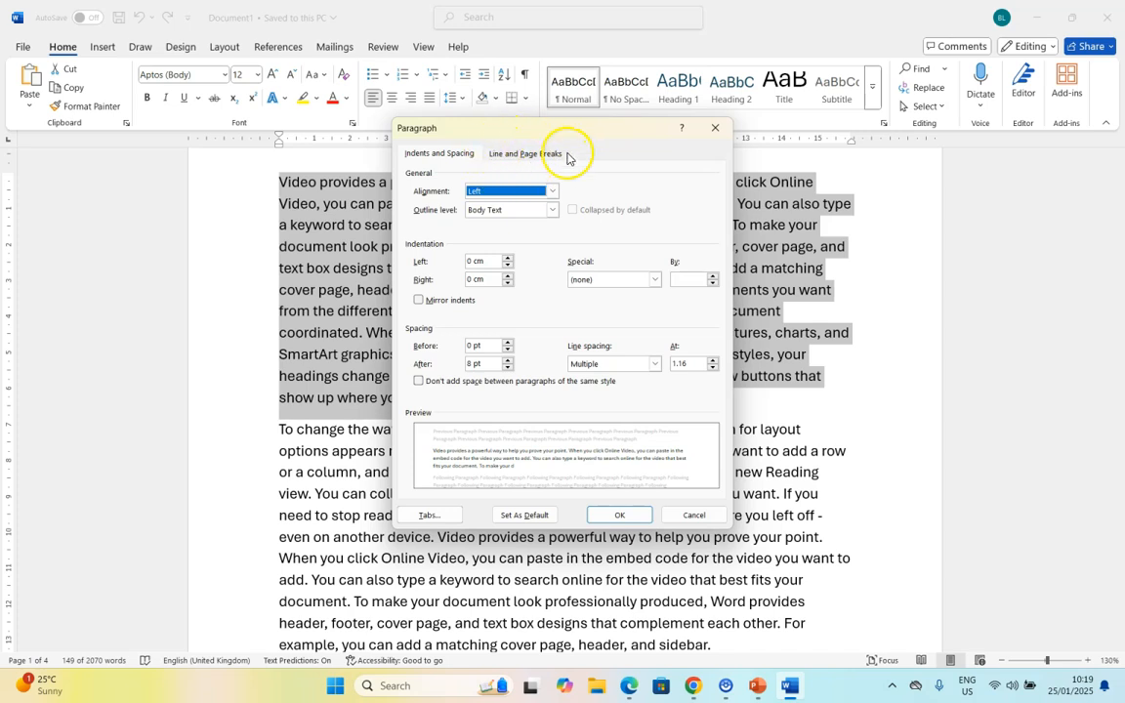
pyautogui.click(525, 152)
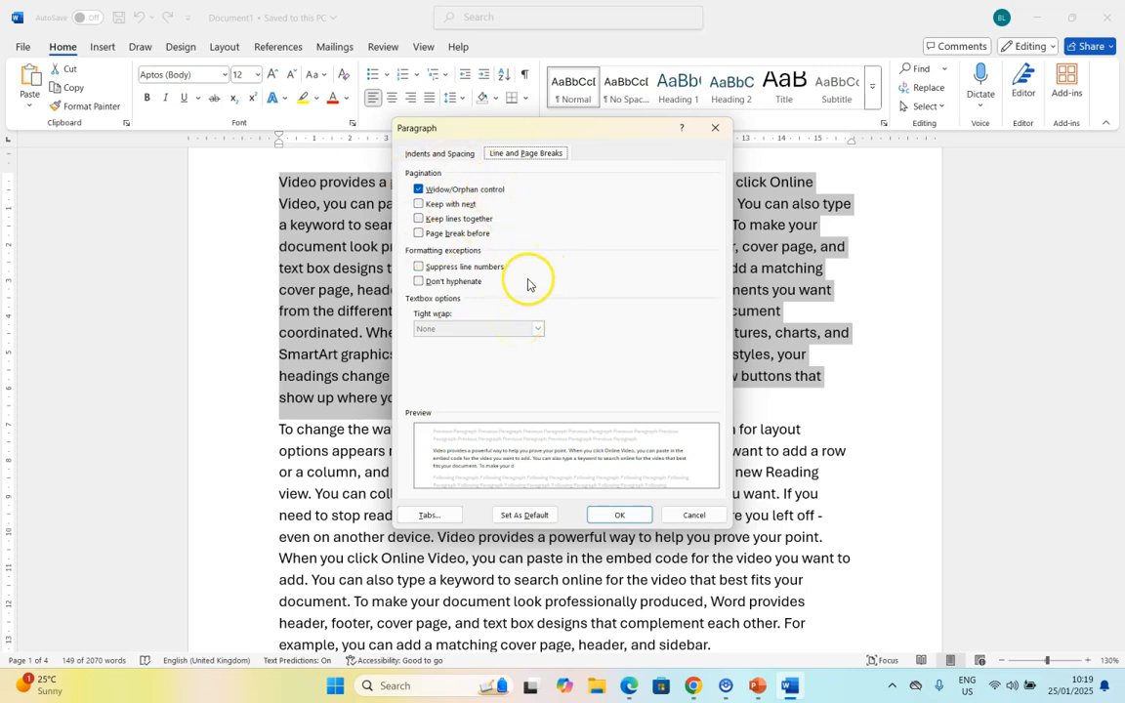
pyautogui.moveTo(476, 291)
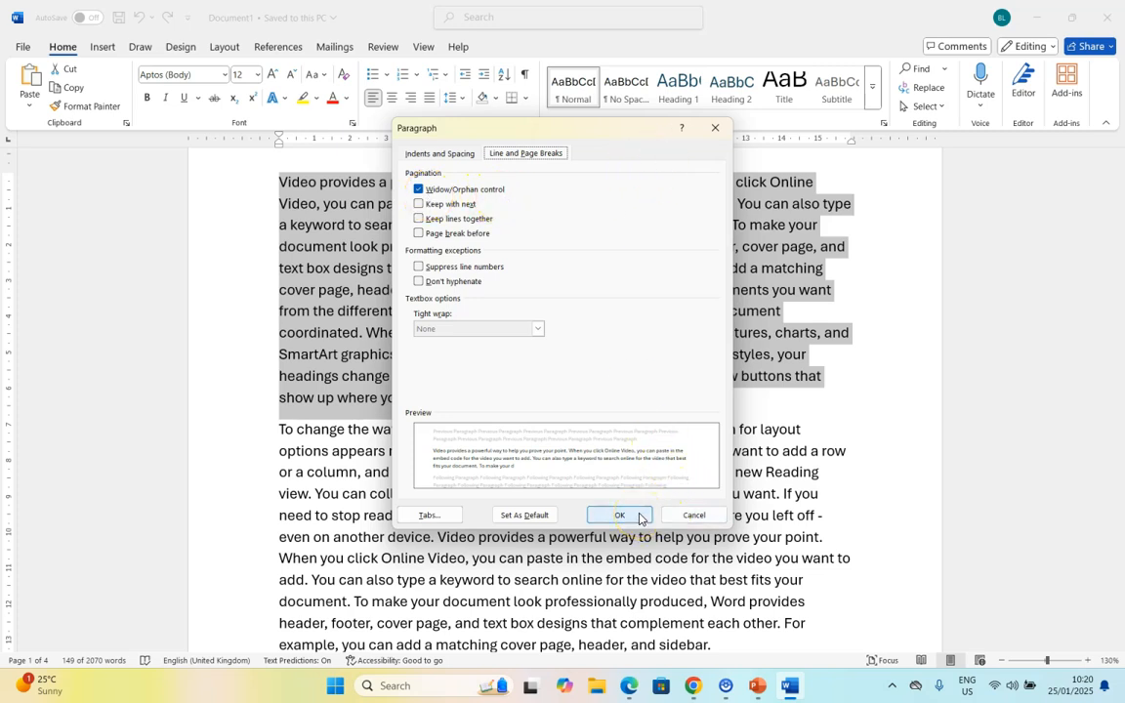
# Step: Confirm the Paragraph dialog and move down to the 'To change the way a picture fits' paragraph on page 2
pyautogui.click(619, 515)
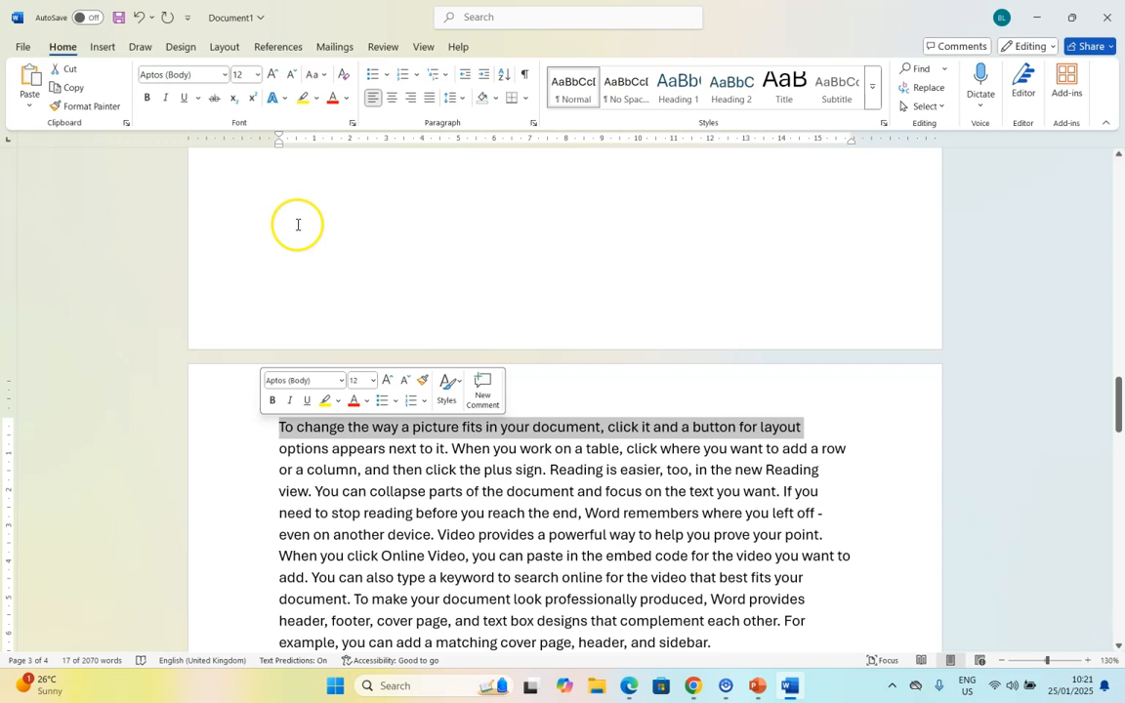
pyautogui.moveTo(460, 291)
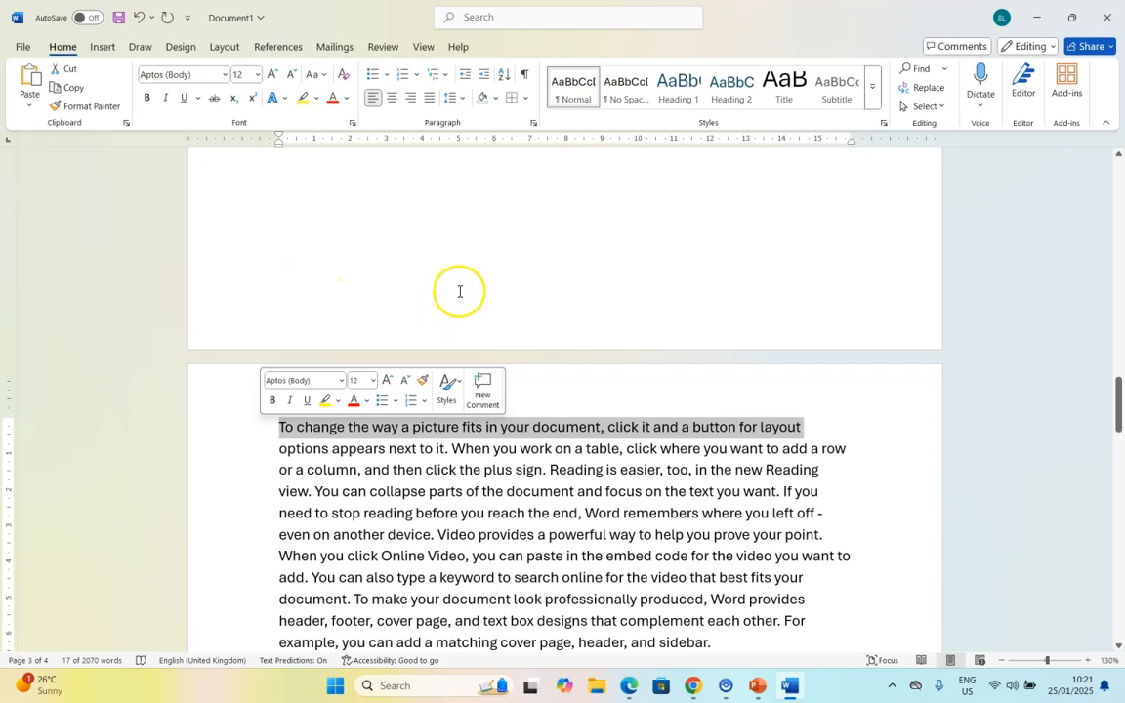
pyautogui.scroll(-3)
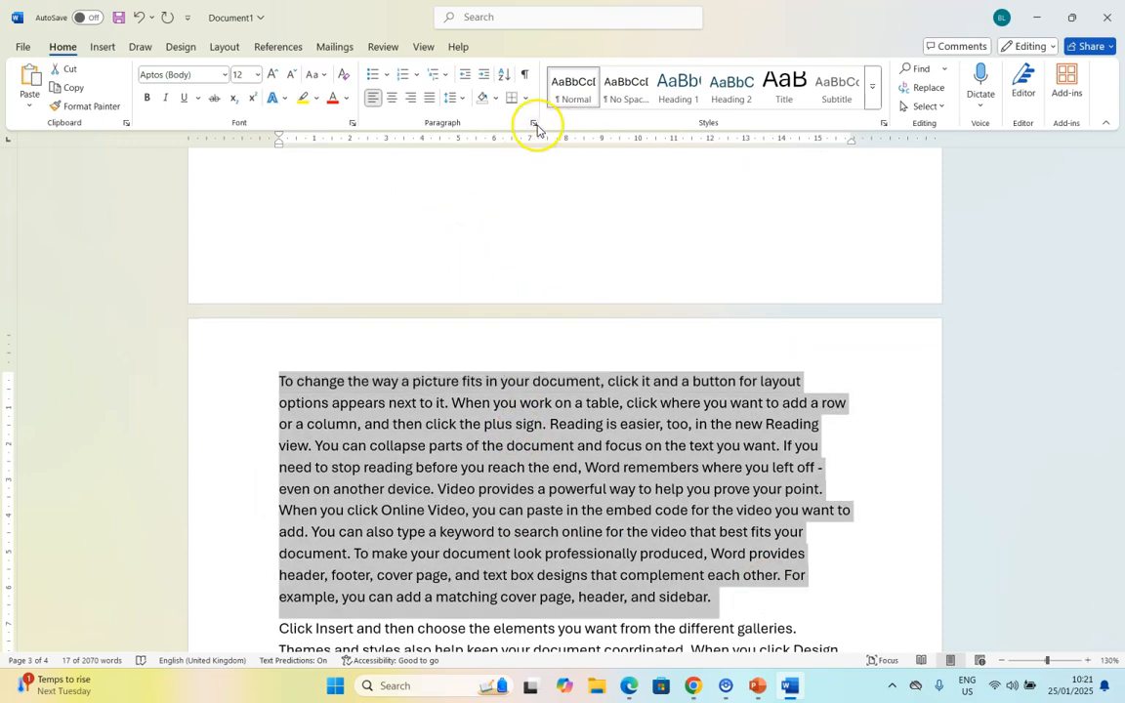
# Step: Remove the break setting so the 'To change the way a picture fits' paragraph splits across two pages
pyautogui.click(535, 123)
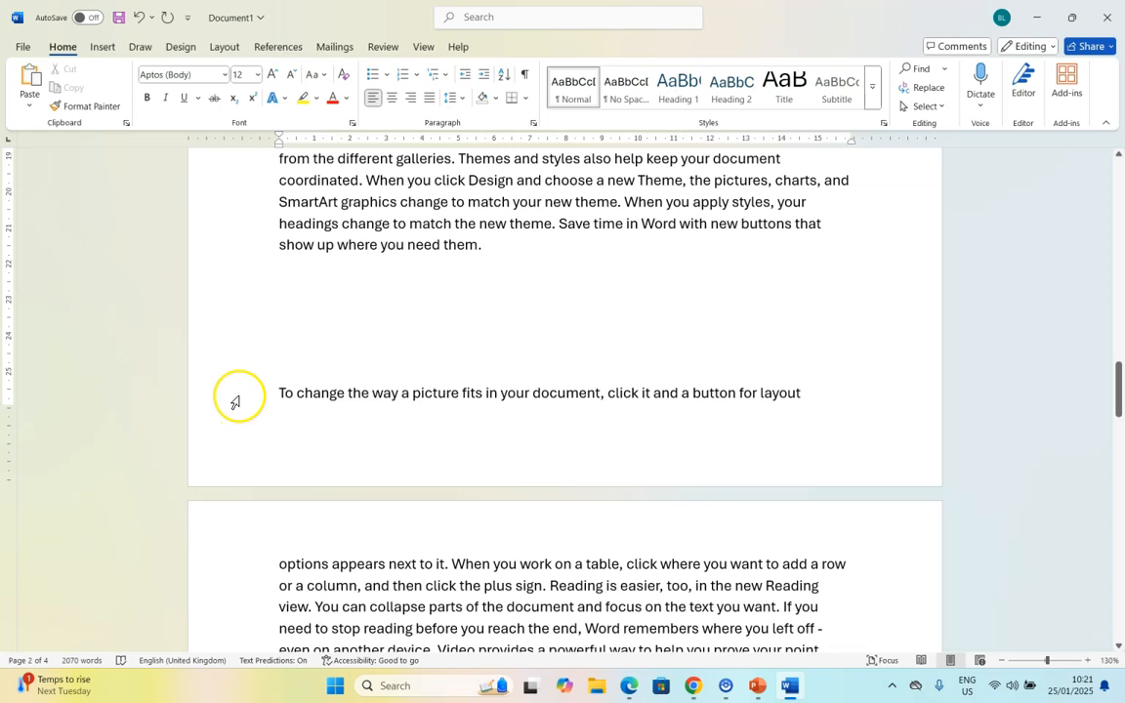
pyautogui.tripleClick(537, 393)
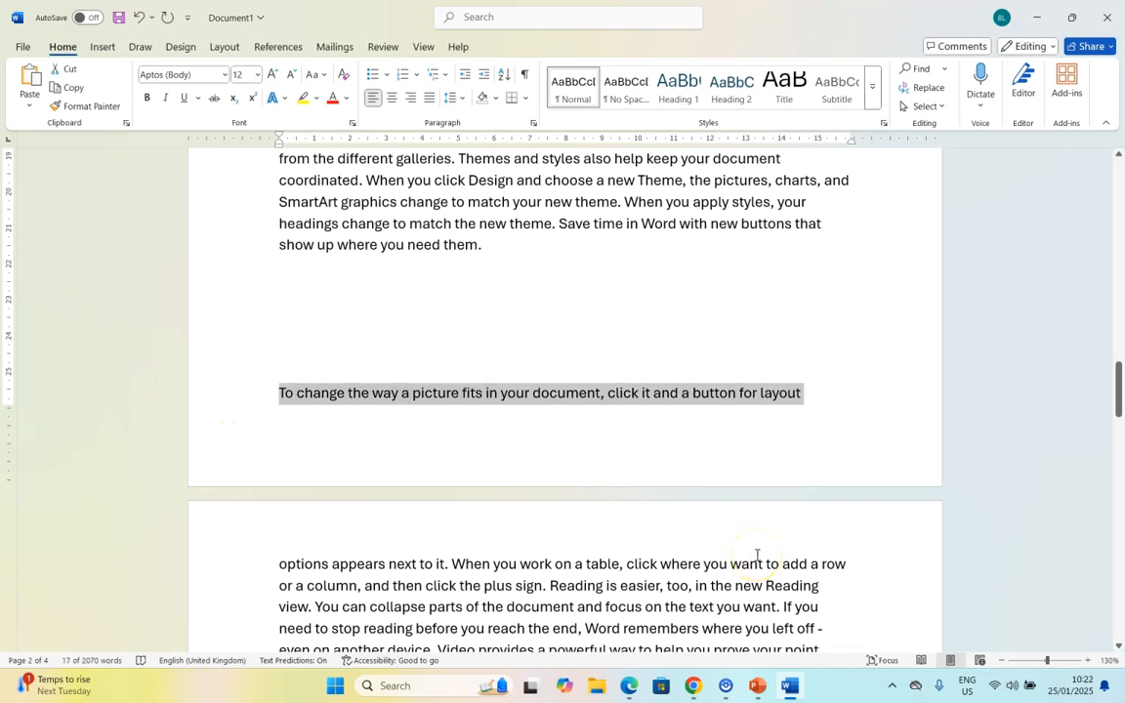
pyautogui.scroll(-3)
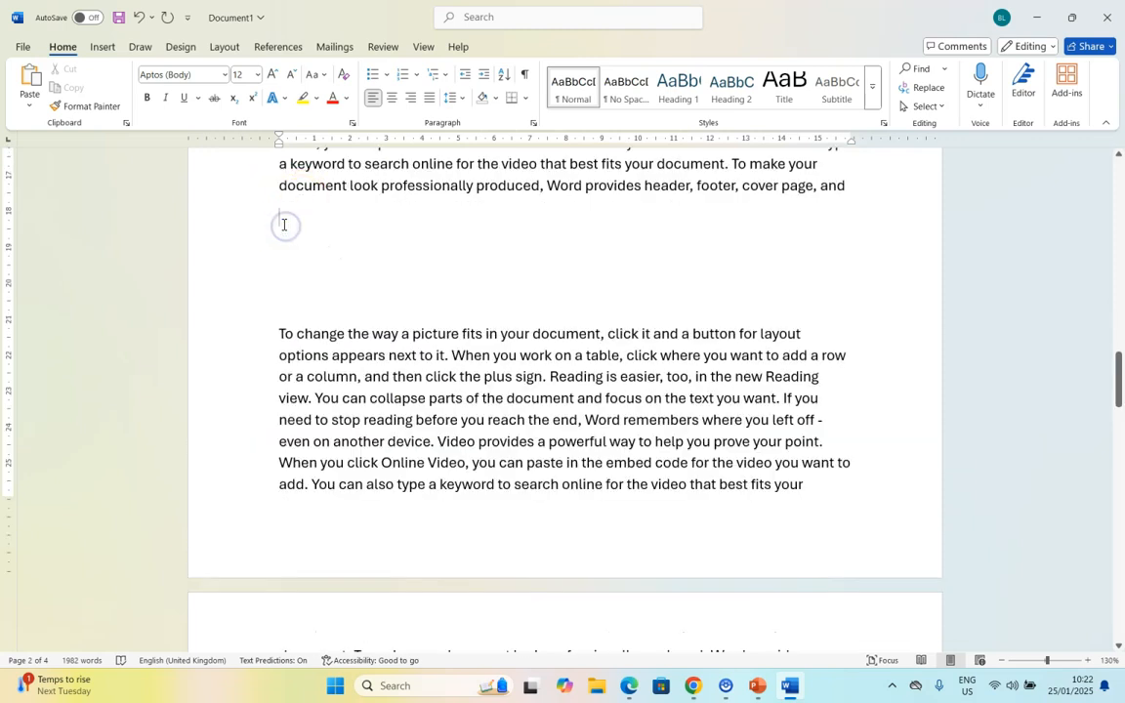
pyautogui.scroll(-3)
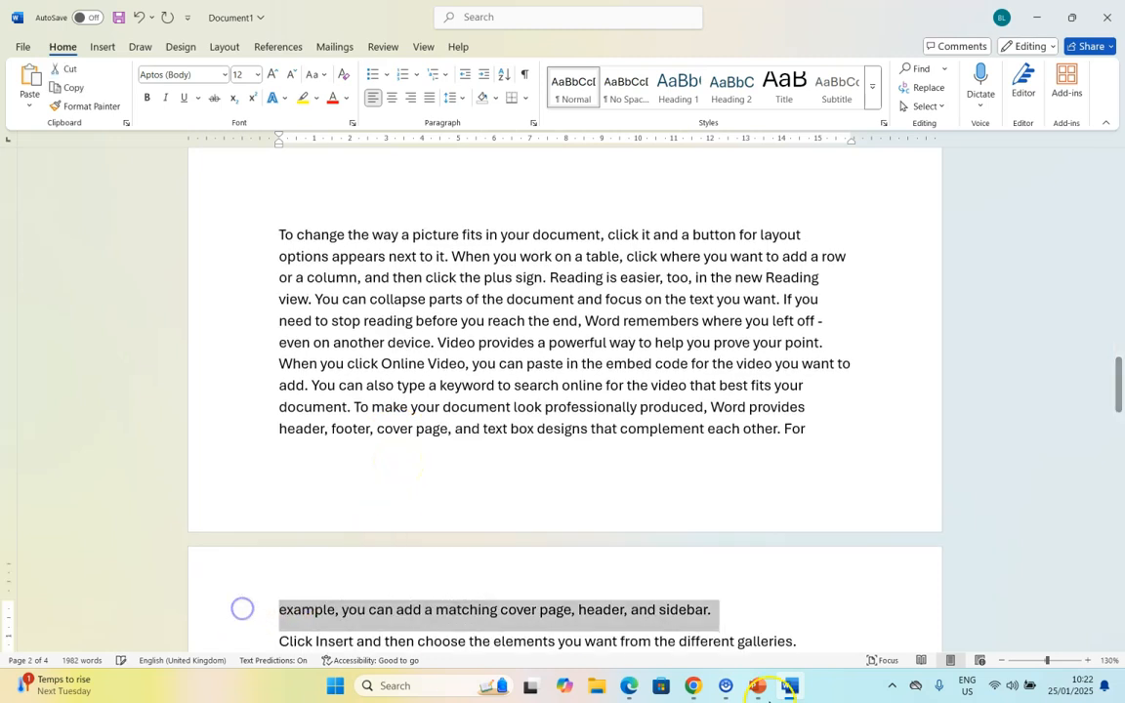
pyautogui.moveTo(789, 684)
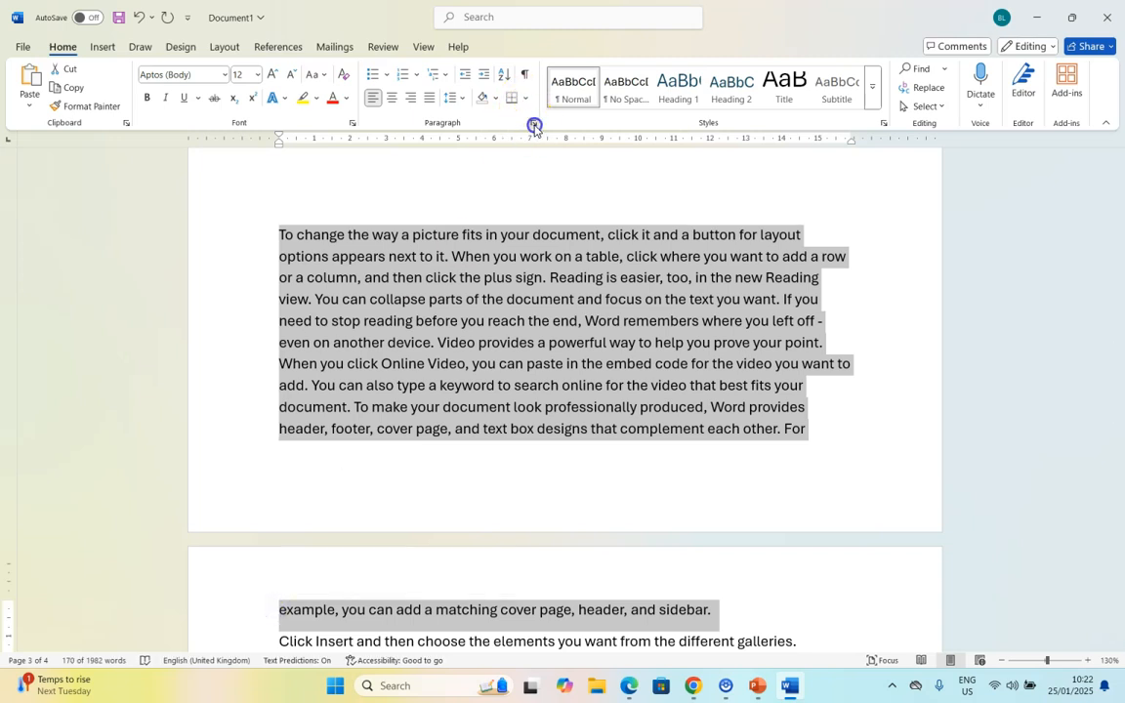
# Step: Select the split 'To change the way a picture fits' paragraph for its line and page break settings
pyautogui.scroll(-3)
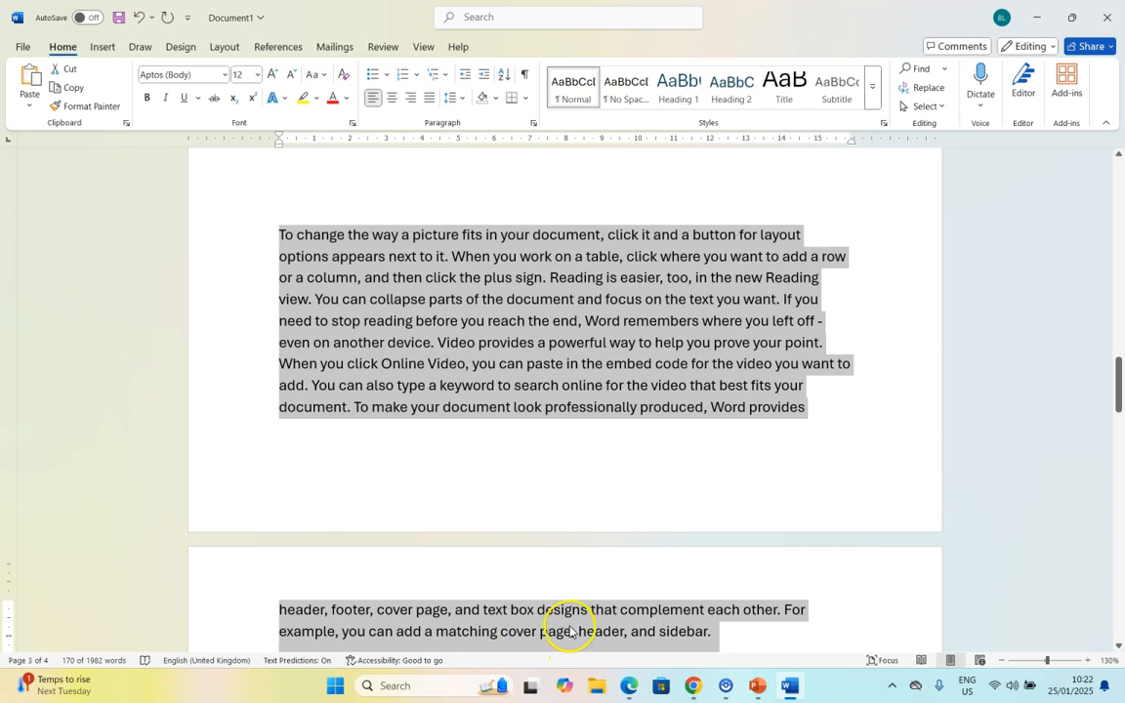
pyautogui.moveTo(489, 601)
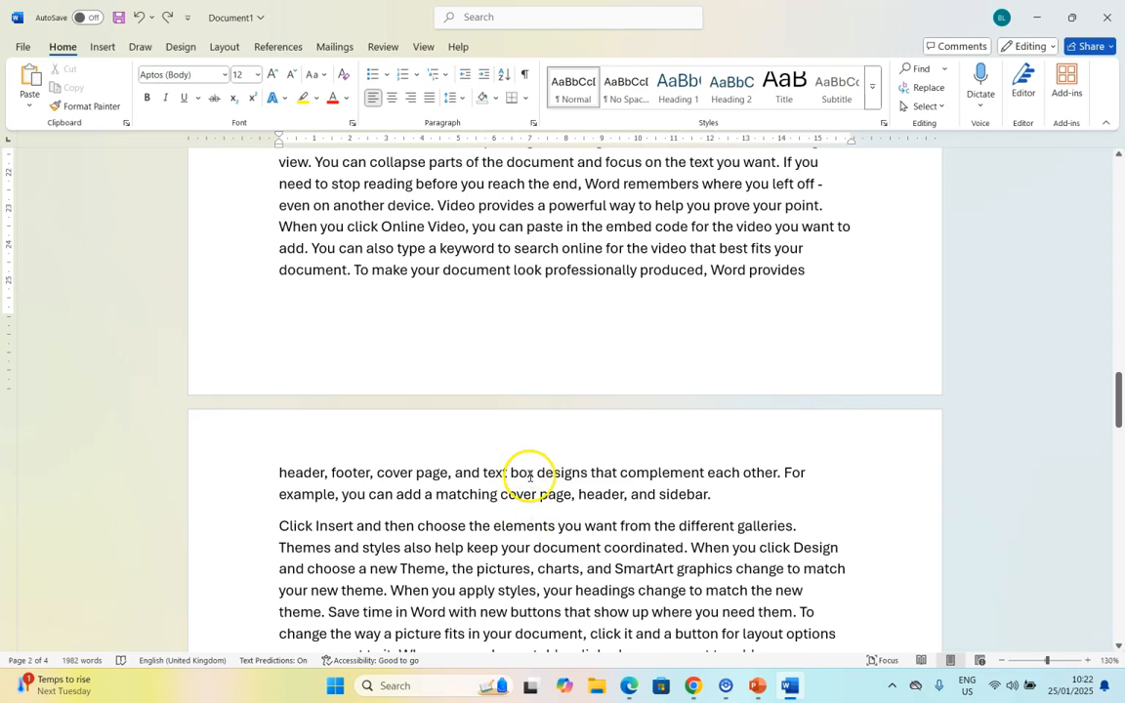
pyautogui.scroll(-3)
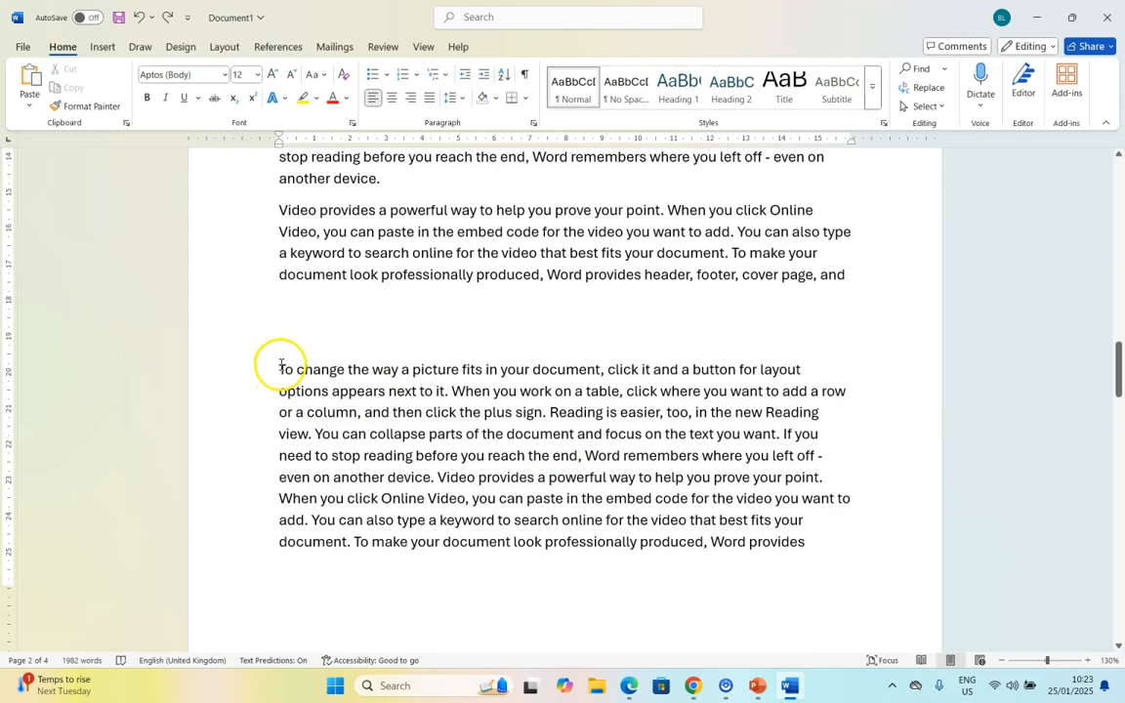
pyautogui.moveTo(281, 369); pyautogui.dragTo(711, 577)
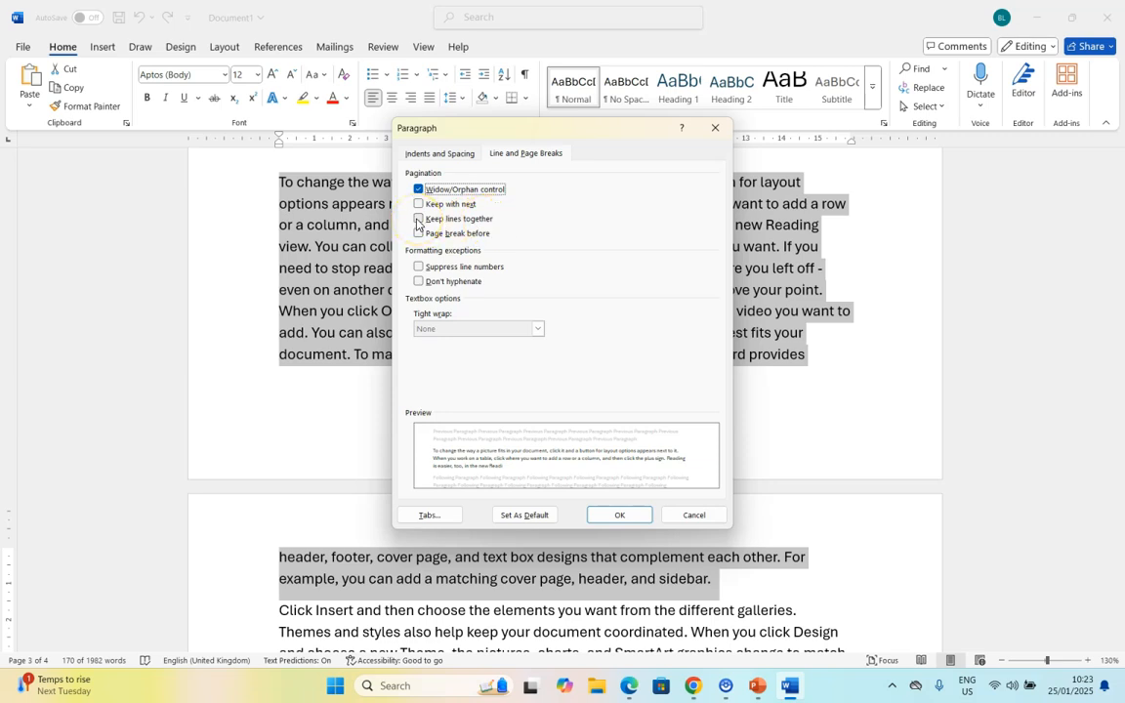
# Step: Apply Keep lines together so the paragraph moves whole to the top of the next page
pyautogui.click(619, 516)
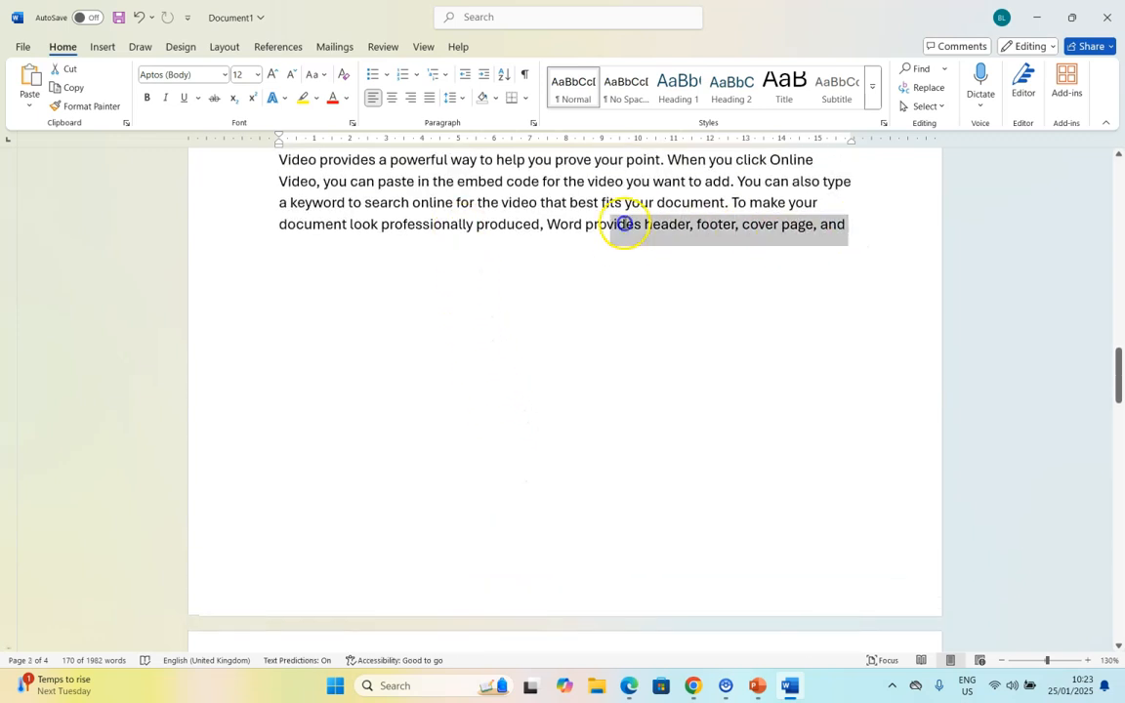
pyautogui.scroll(3)
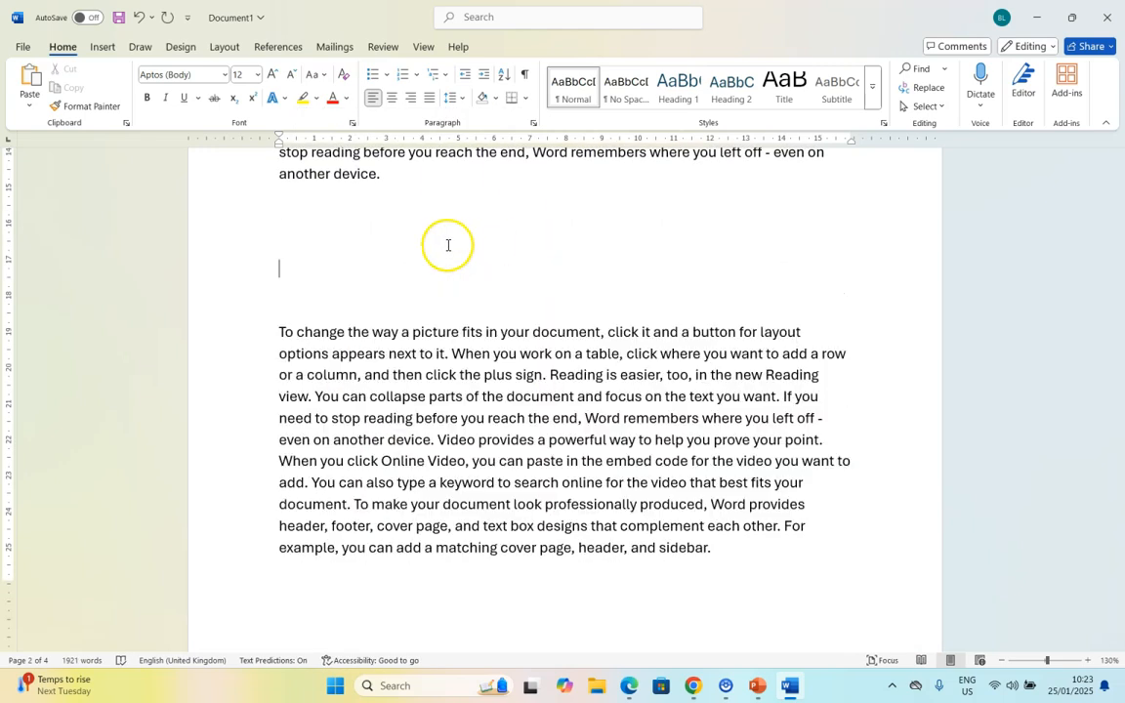
pyautogui.scroll(-3)
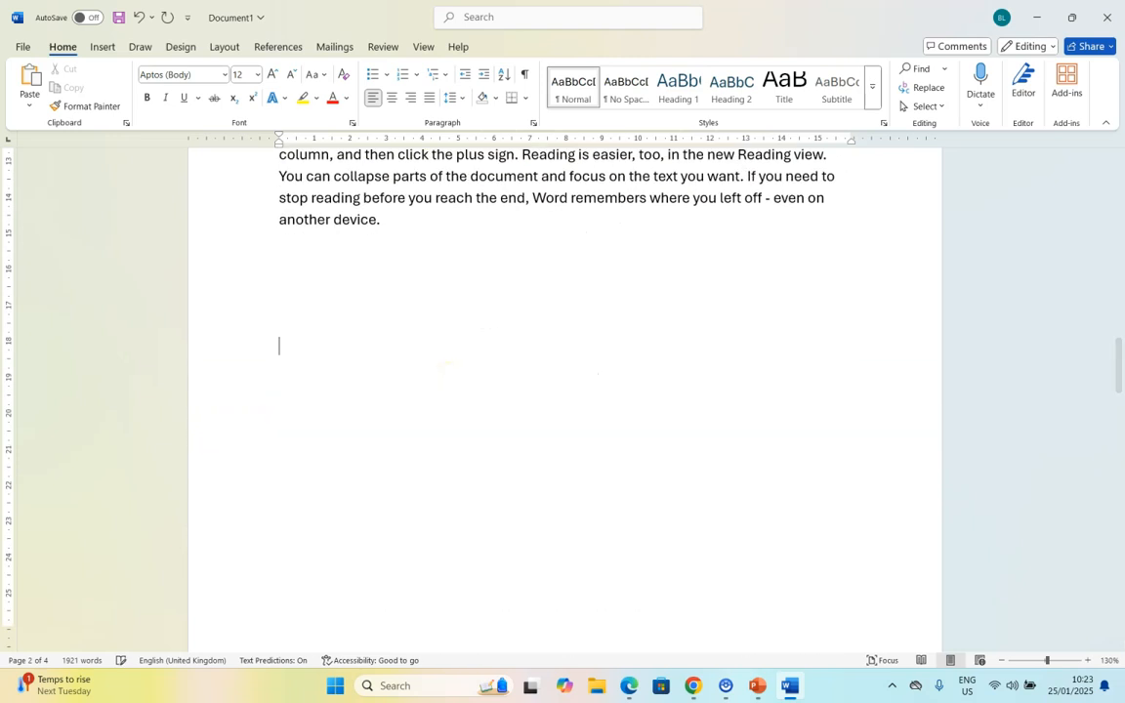
pyautogui.scroll(-3)
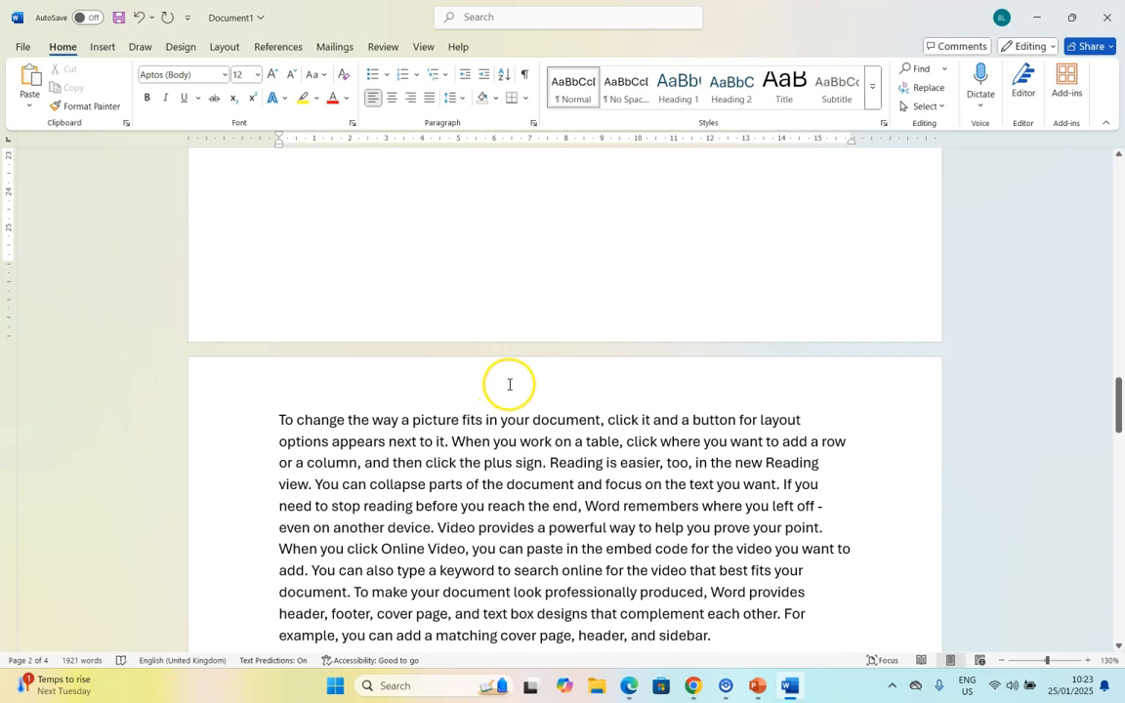
pyautogui.moveTo(630, 330)
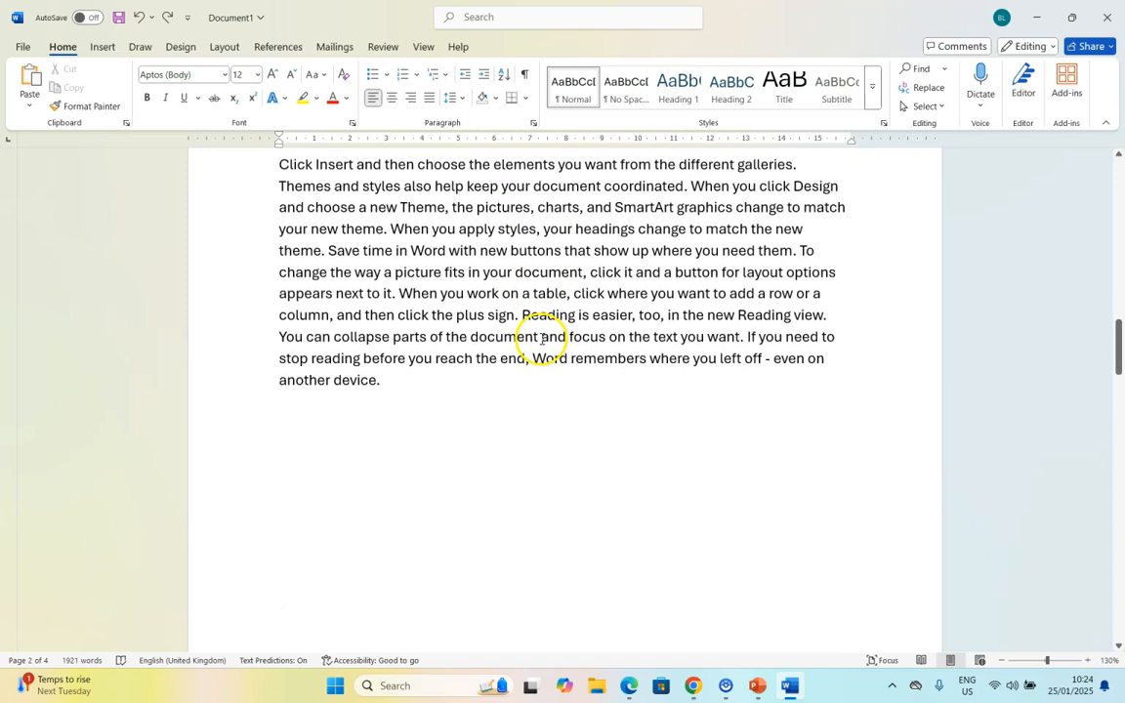
# Step: Add blank lines before the Details heading until it sits alone at the bottom of the page
pyautogui.scroll(-3)
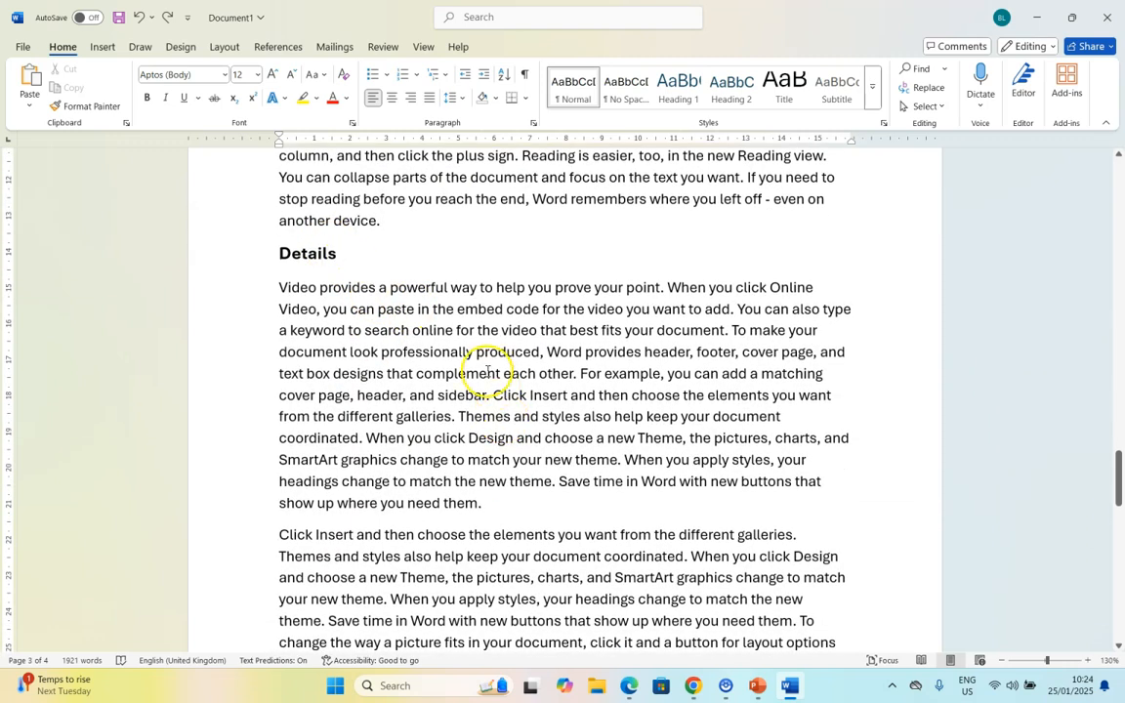
pyautogui.moveTo(308, 195)
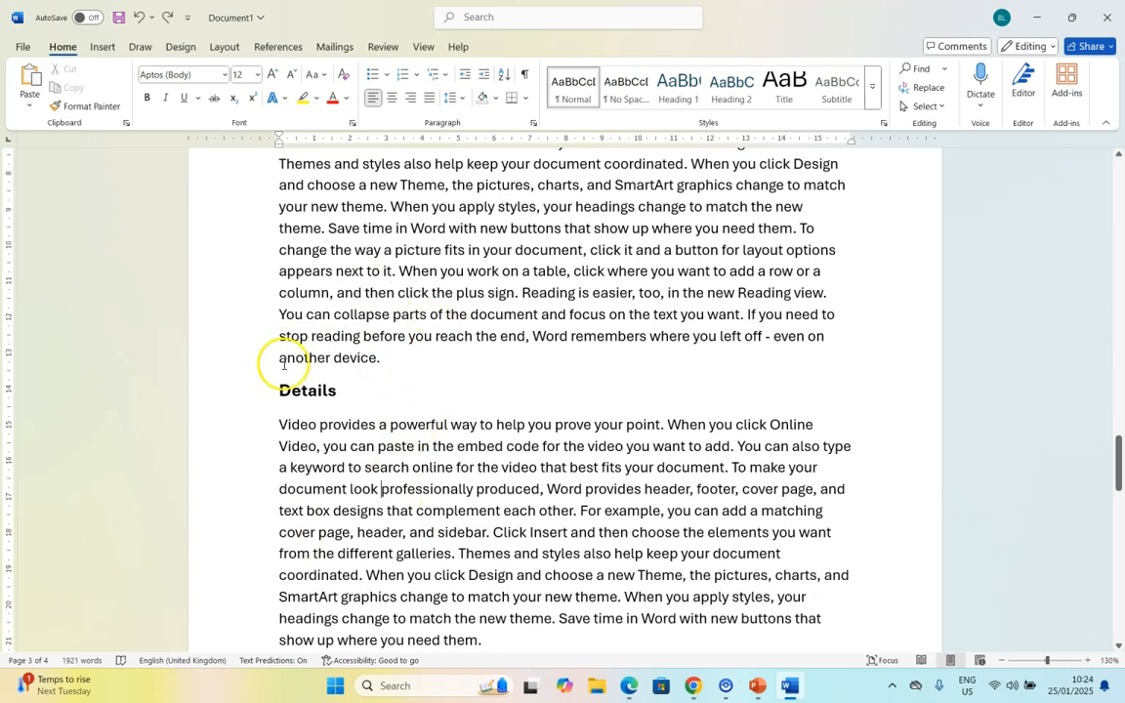
pyautogui.moveTo(314, 410)
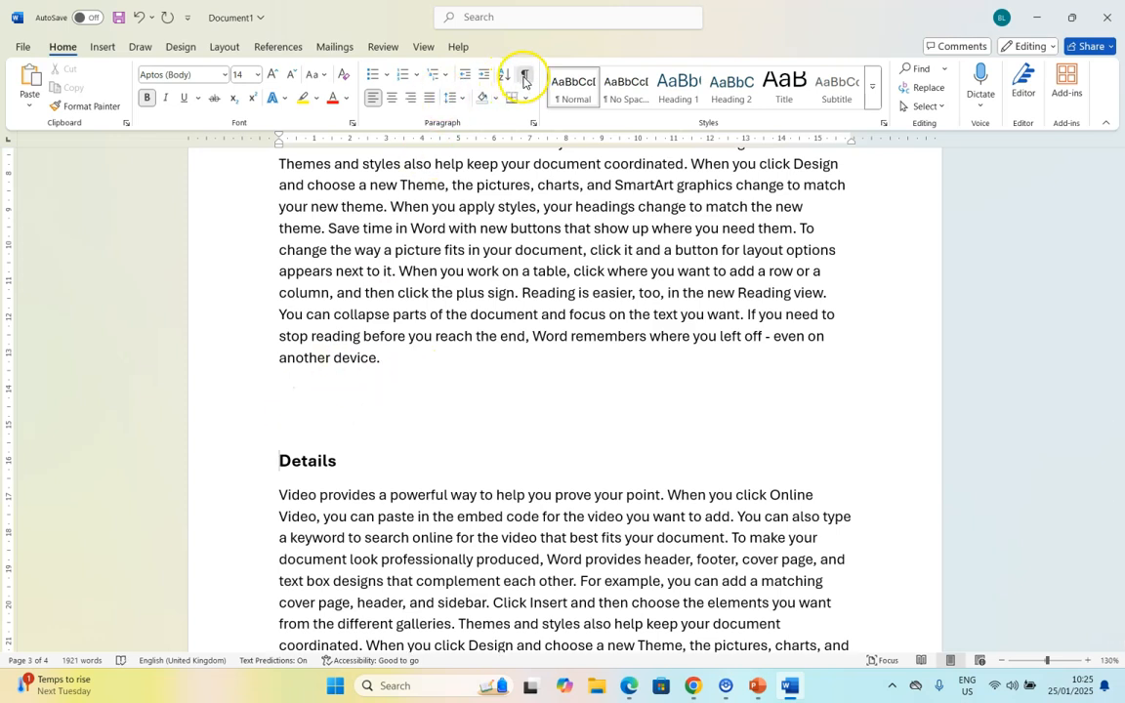
pyautogui.scroll(-3)
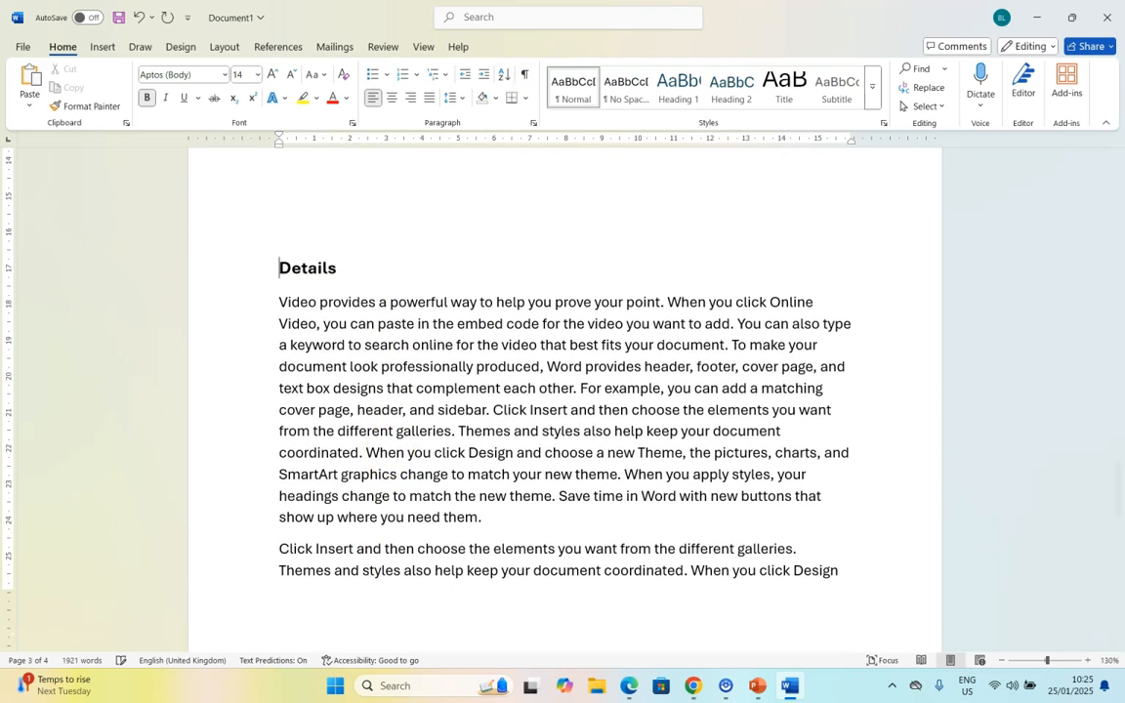
pyautogui.scroll(-3)
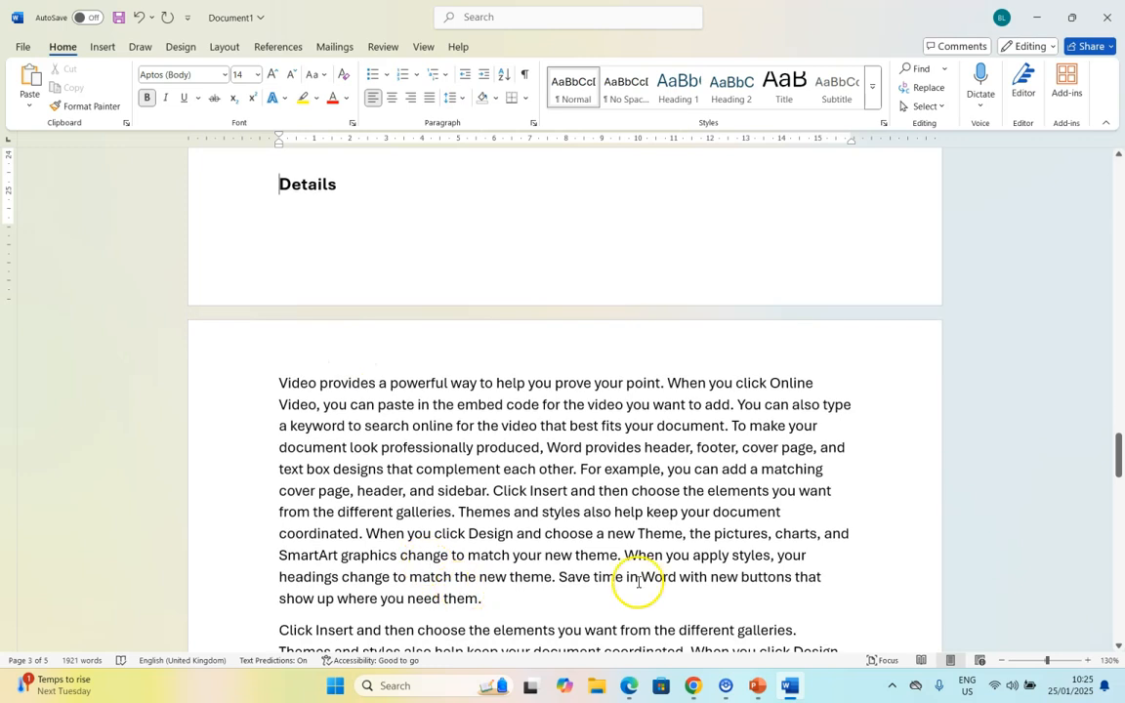
pyautogui.moveTo(256, 447)
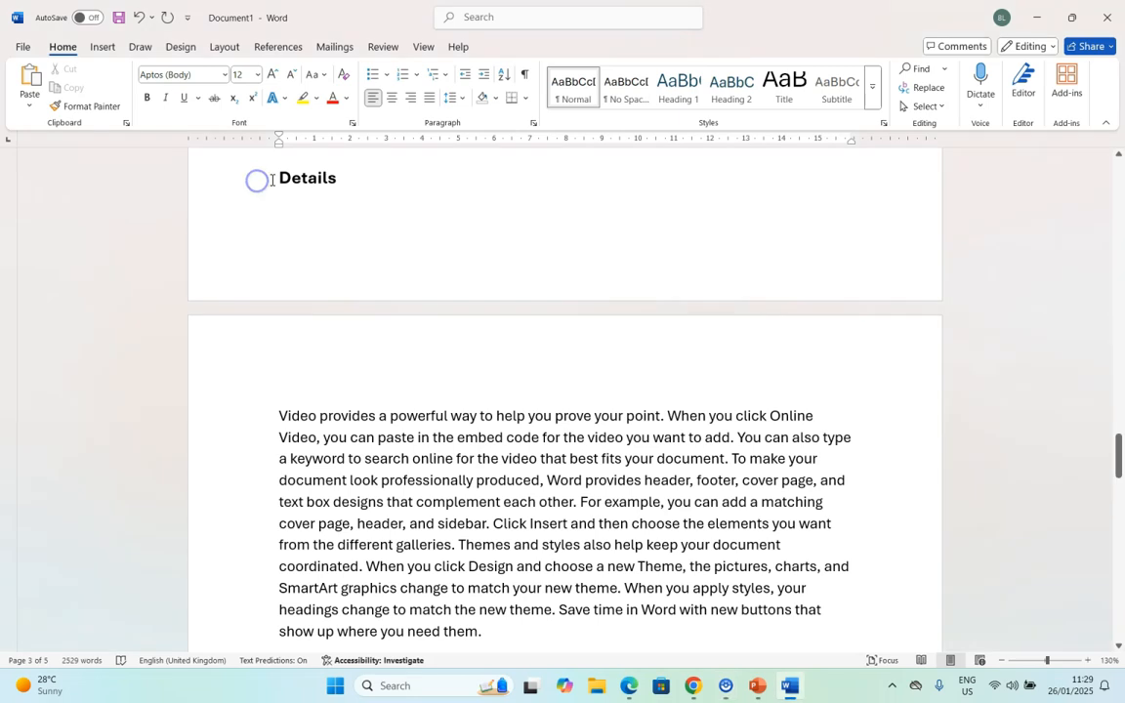
# Step: Set Keep with next and Keep lines together on the Details heading and its paragraph so they start a page together
pyautogui.doubleClick(306, 176)
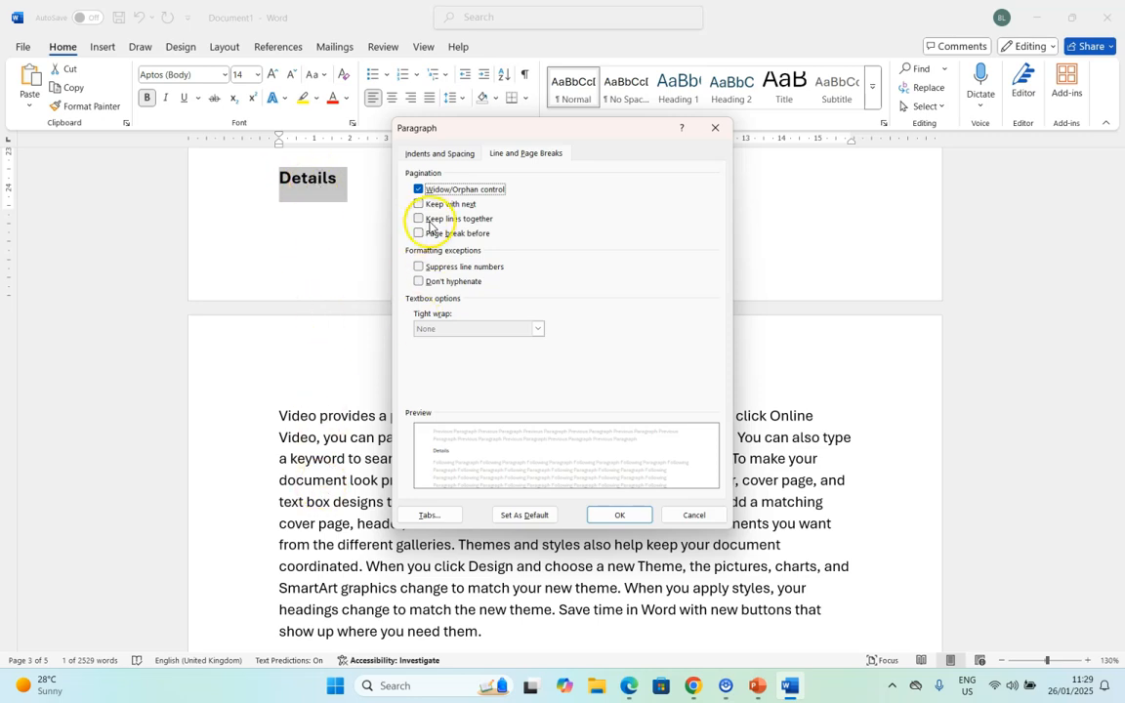
pyautogui.click(418, 203)
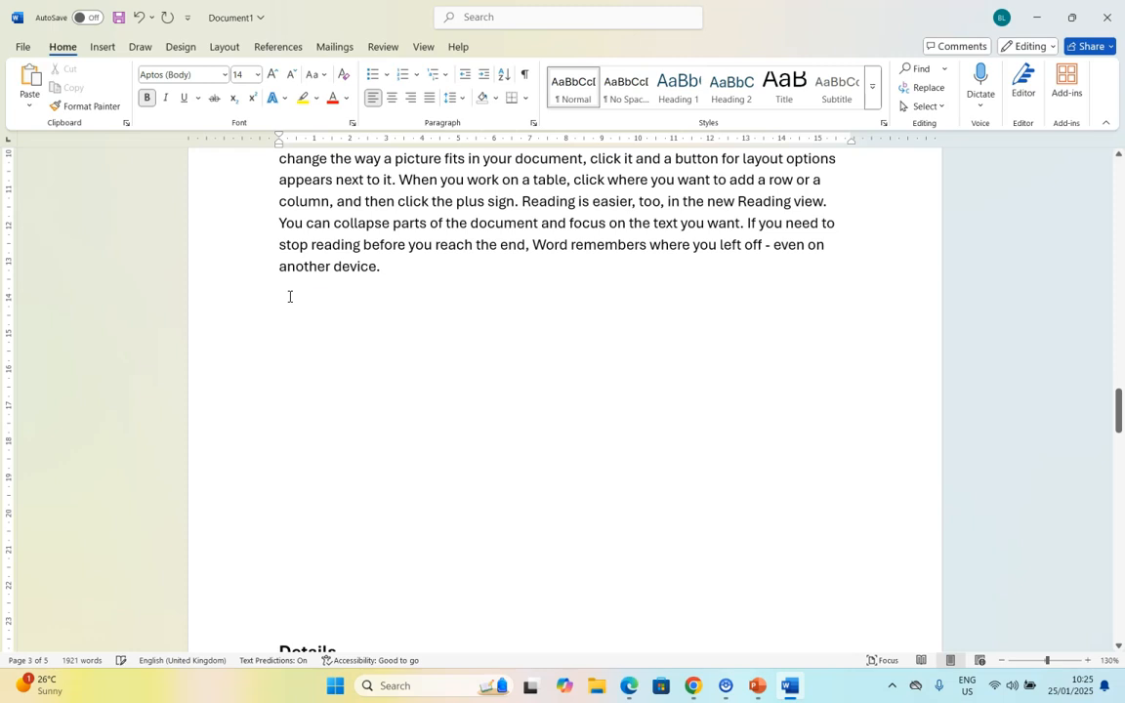
pyautogui.scroll(-3)
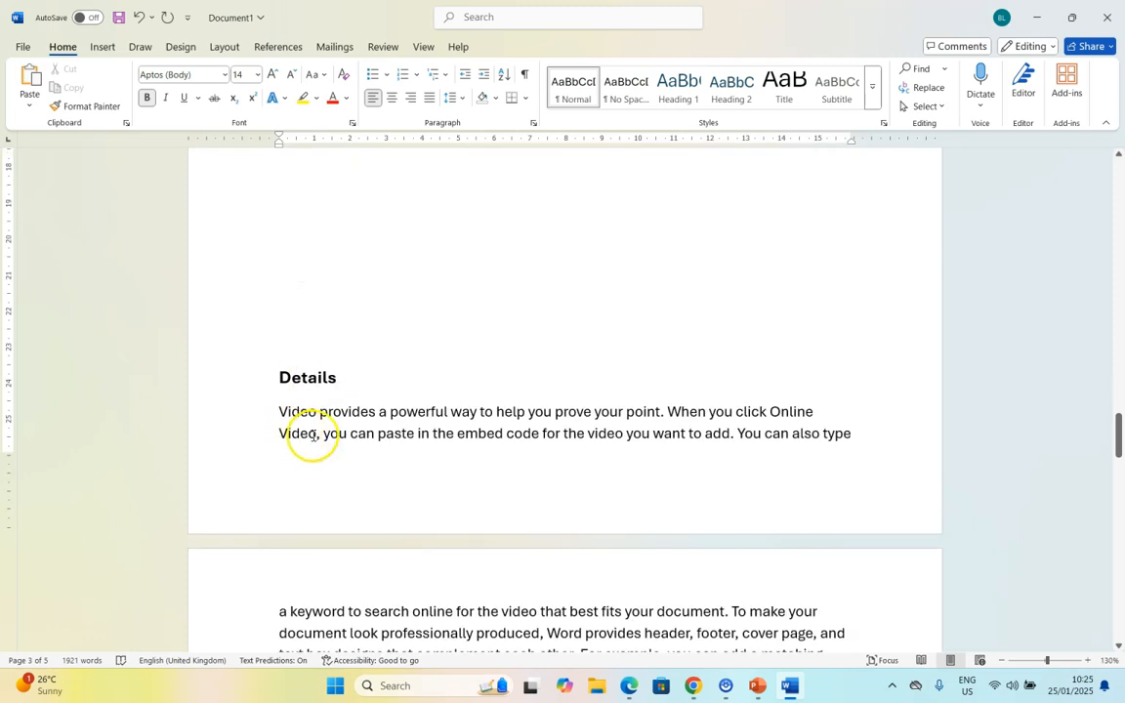
pyautogui.moveTo(328, 381)
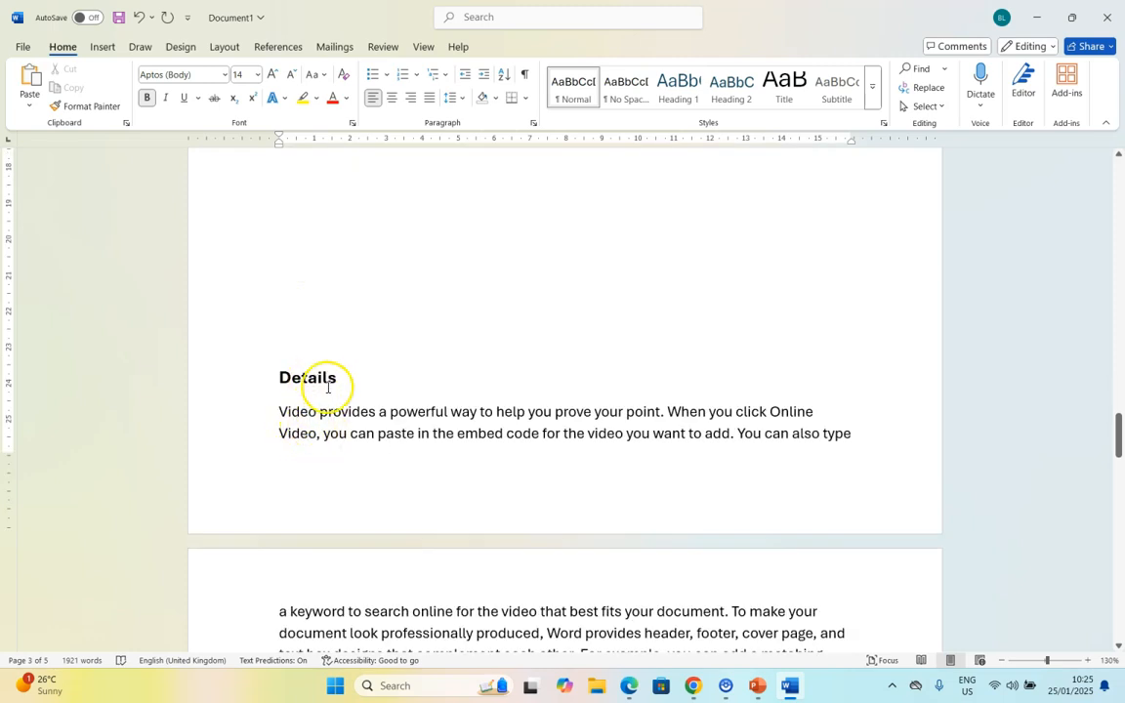
pyautogui.scroll(-3)
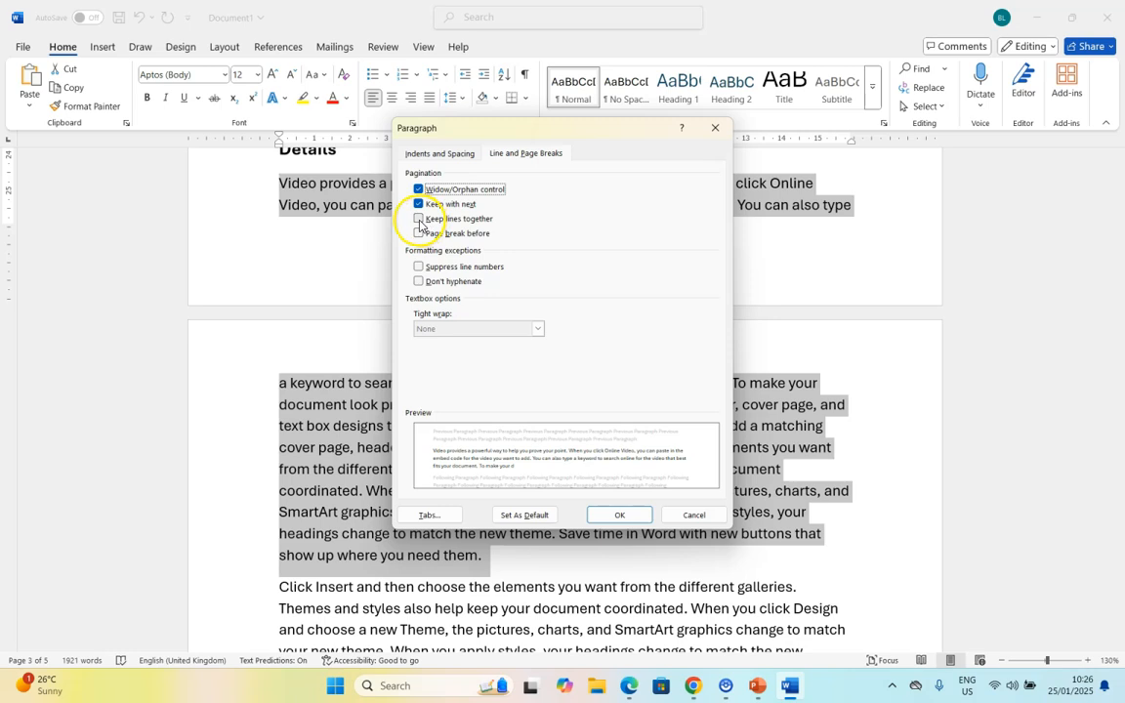
pyautogui.click(618, 515)
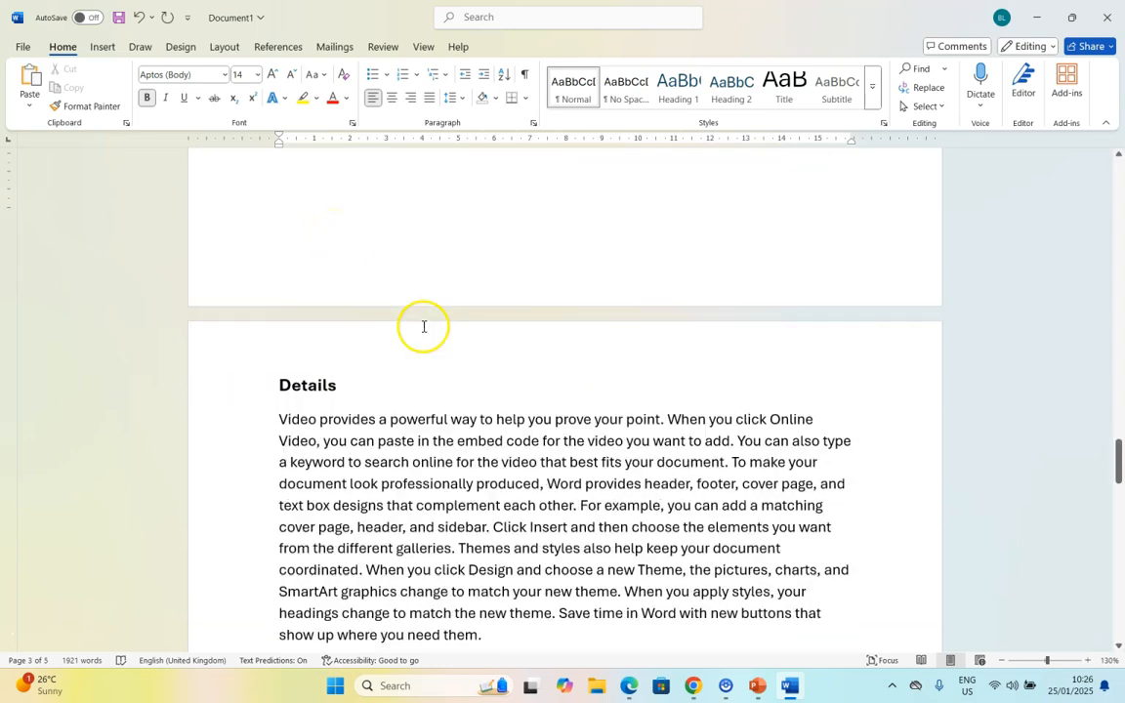
# Step: Set Keep with next on the Name, Surname, Channel and TikTok lines so the block stays on one page
pyautogui.scroll(-3)
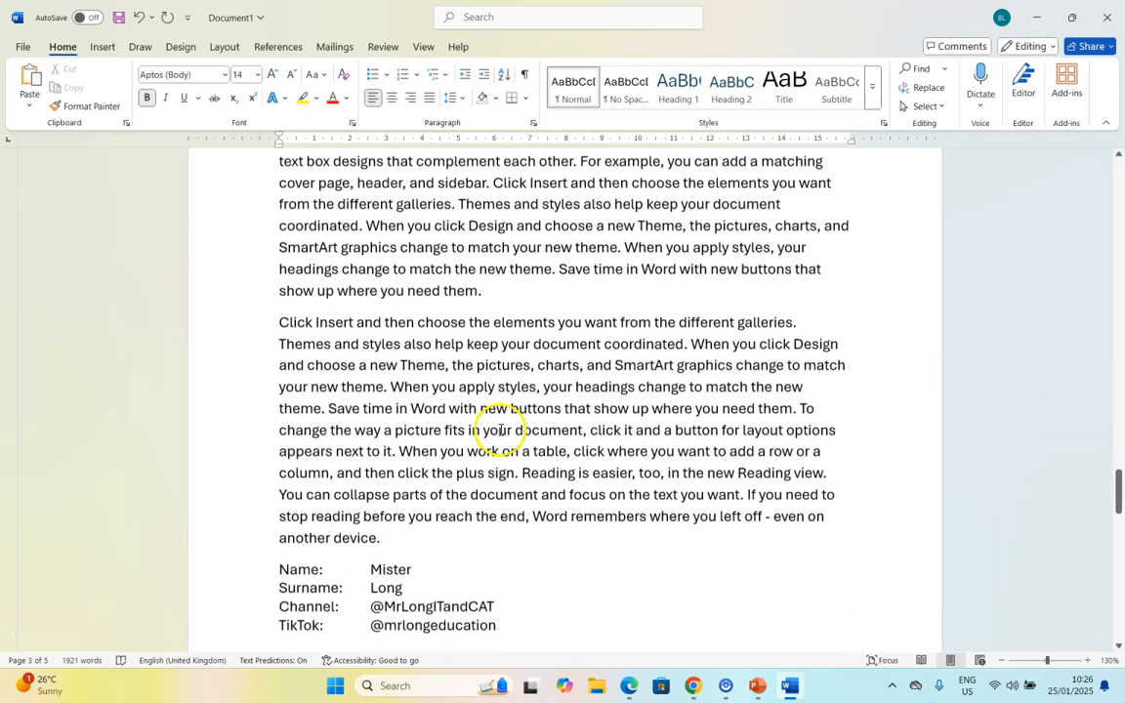
pyautogui.scroll(-3)
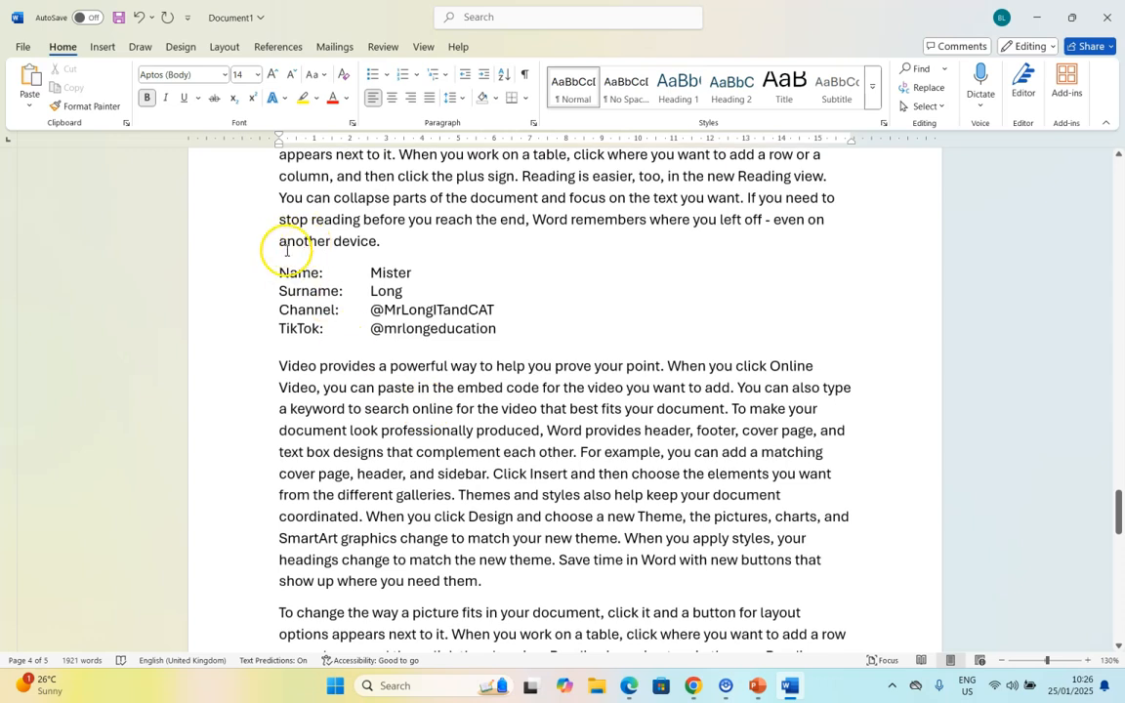
pyautogui.moveTo(399, 238)
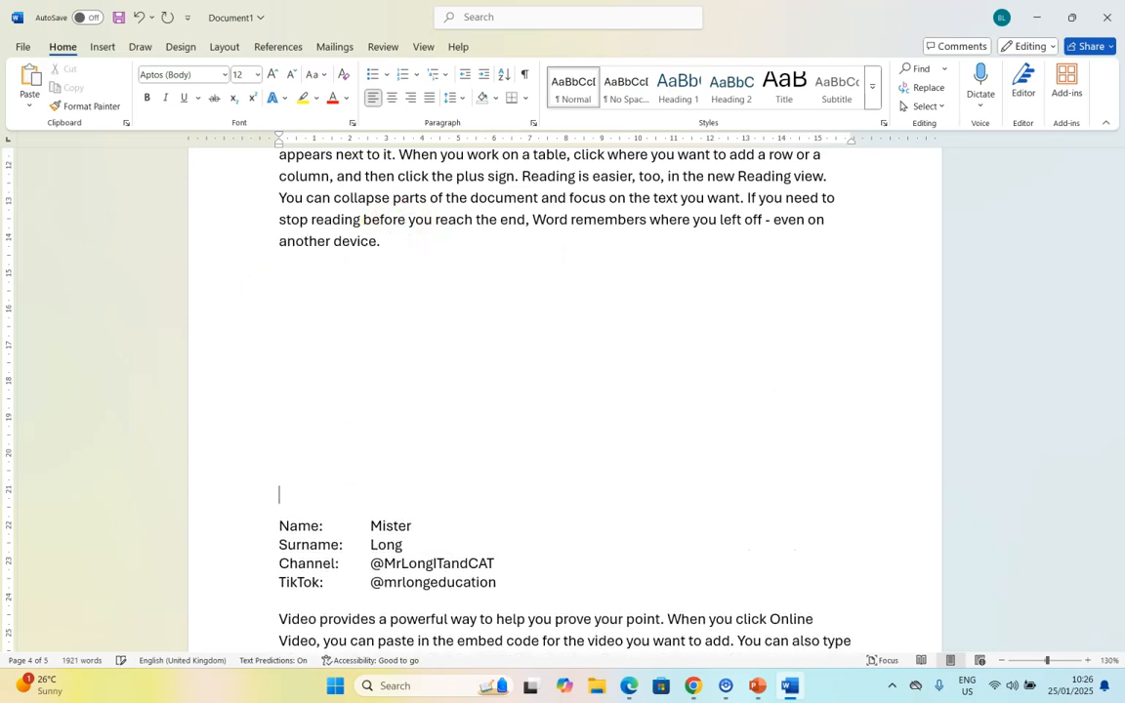
pyautogui.scroll(-3)
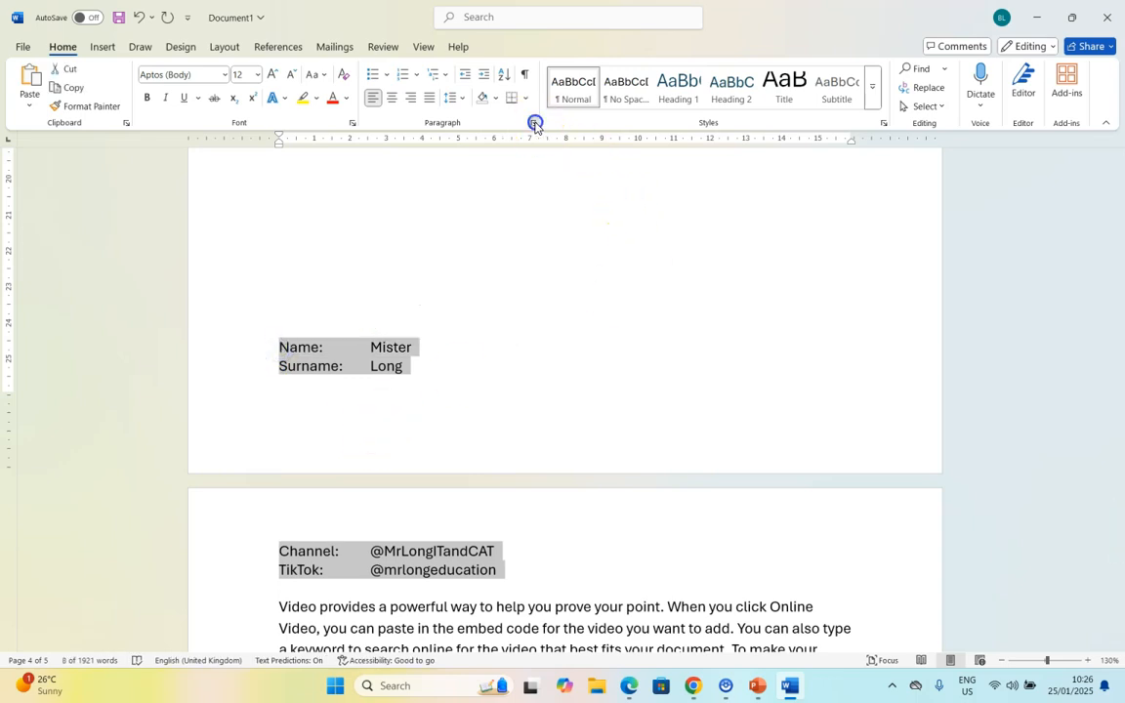
pyautogui.click(535, 121)
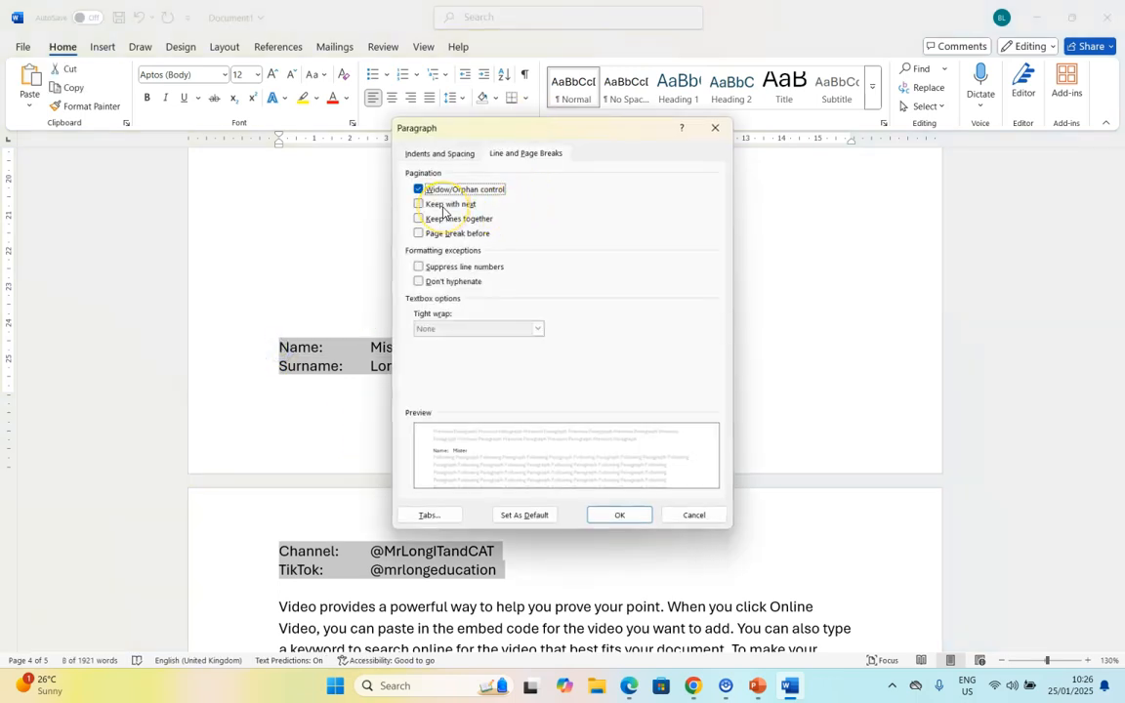
pyautogui.click(619, 516)
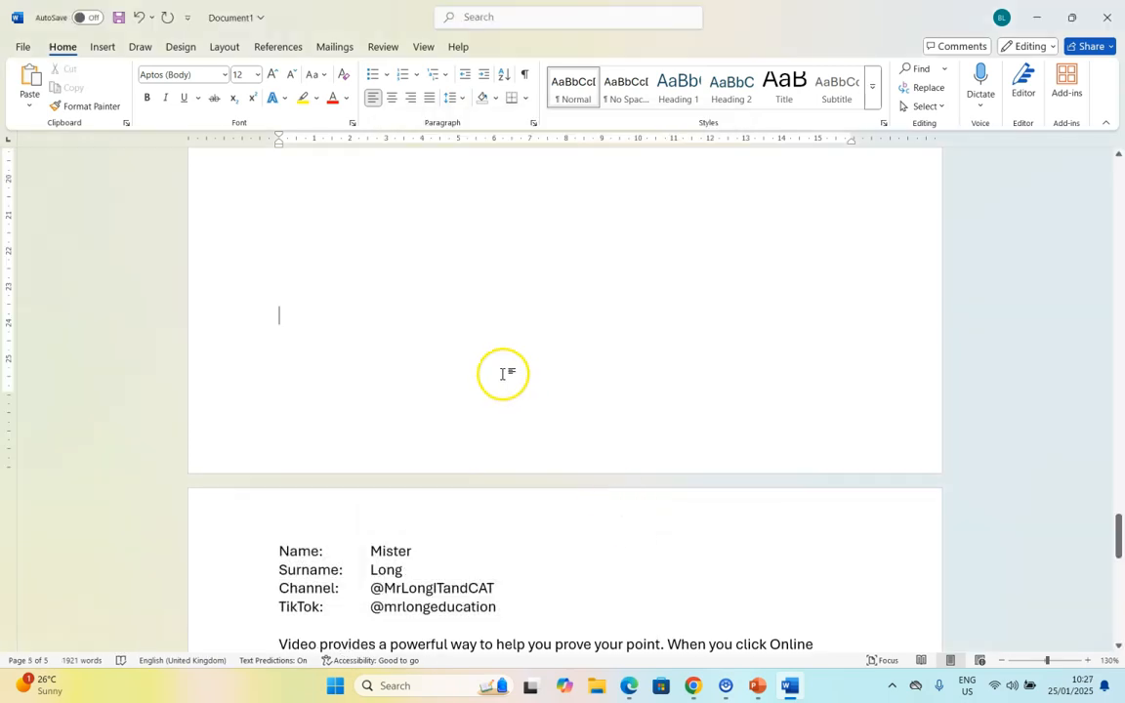
pyautogui.scroll(-3)
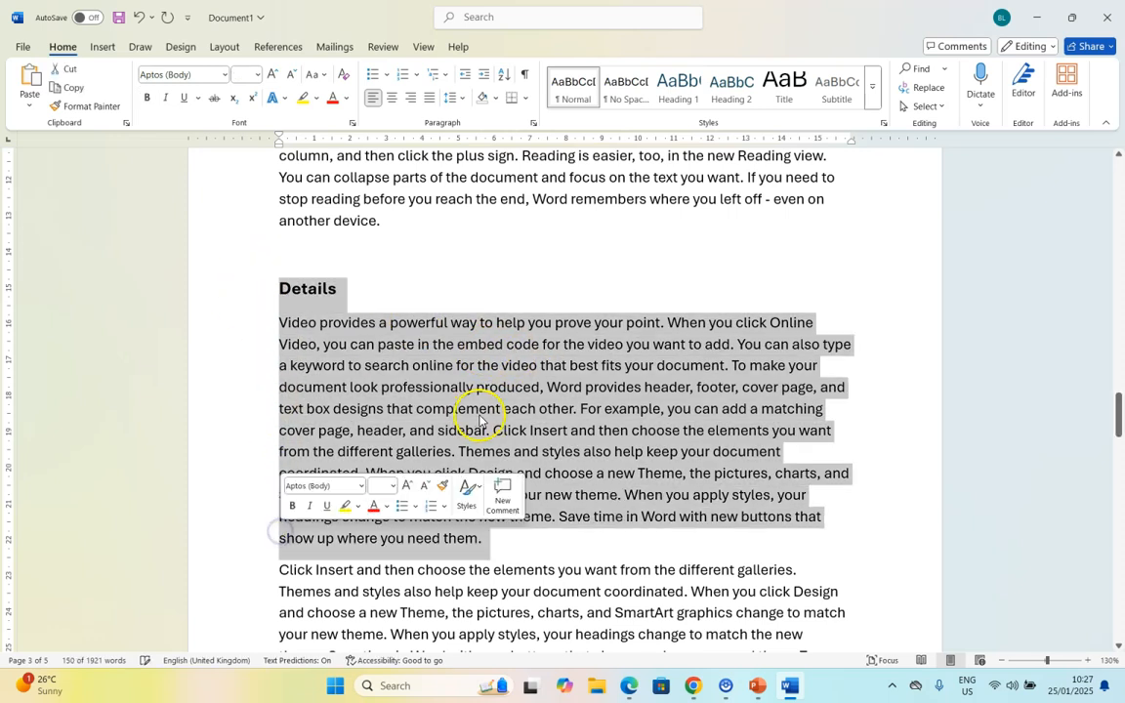
# Step: Set Page break before on the Details heading so it always begins a new page
pyautogui.scroll(-3)
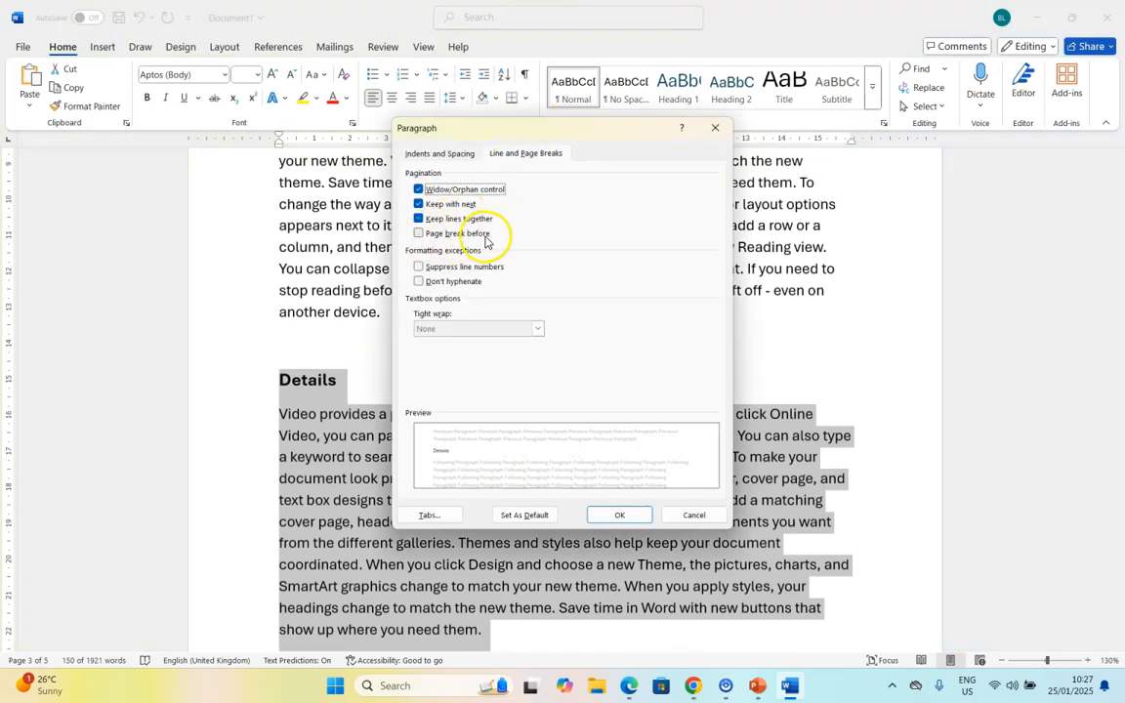
pyautogui.click(619, 515)
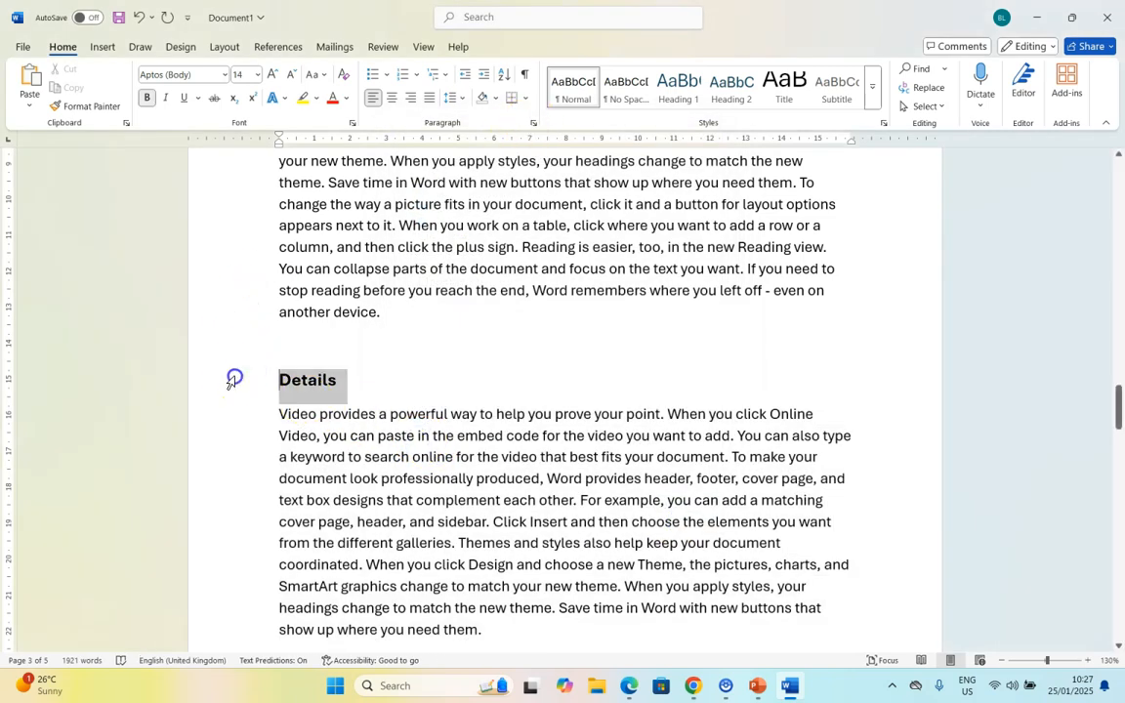
pyautogui.click(533, 121)
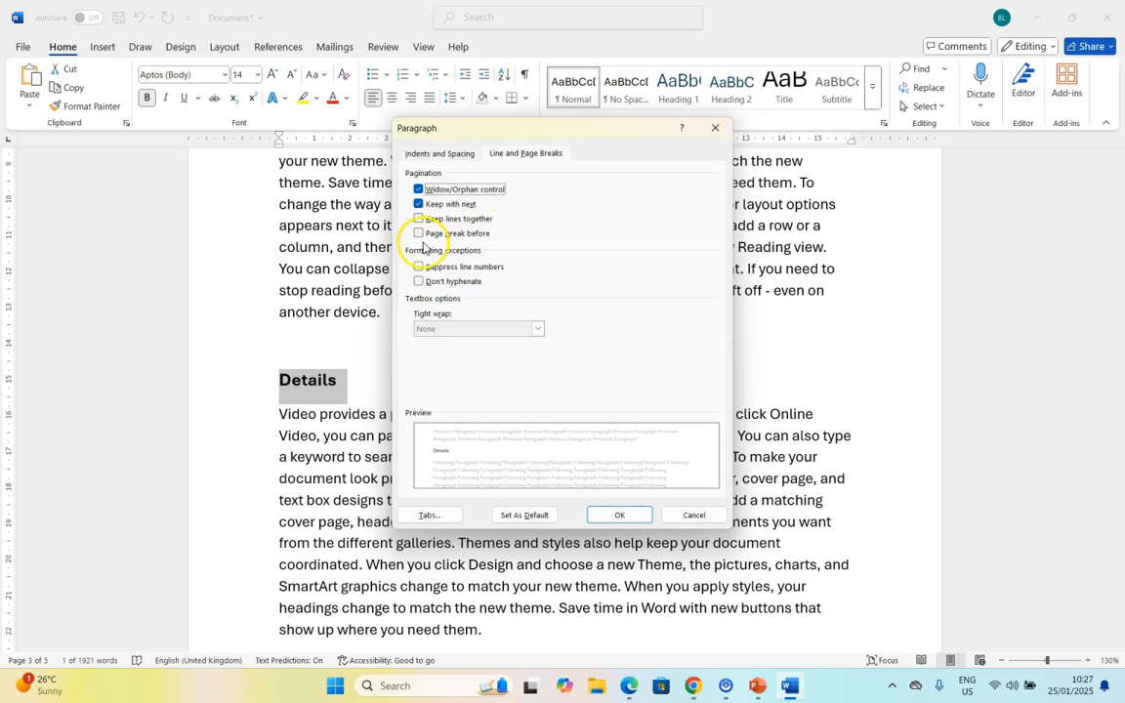
pyautogui.click(418, 233)
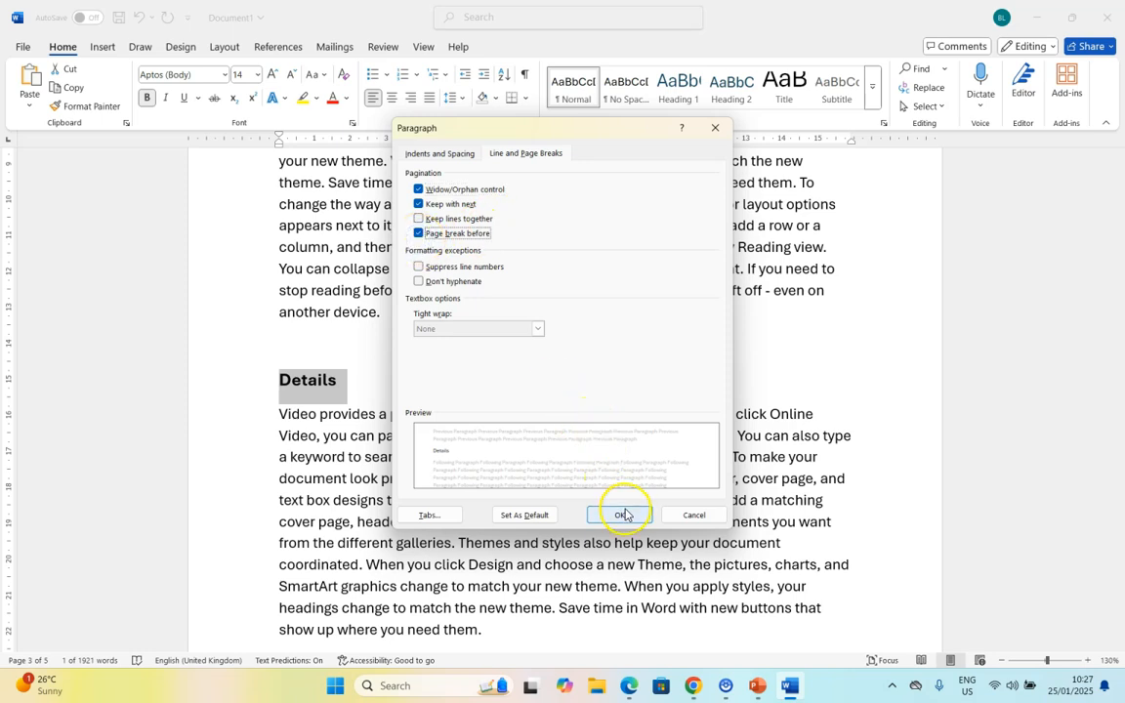
pyautogui.click(625, 515)
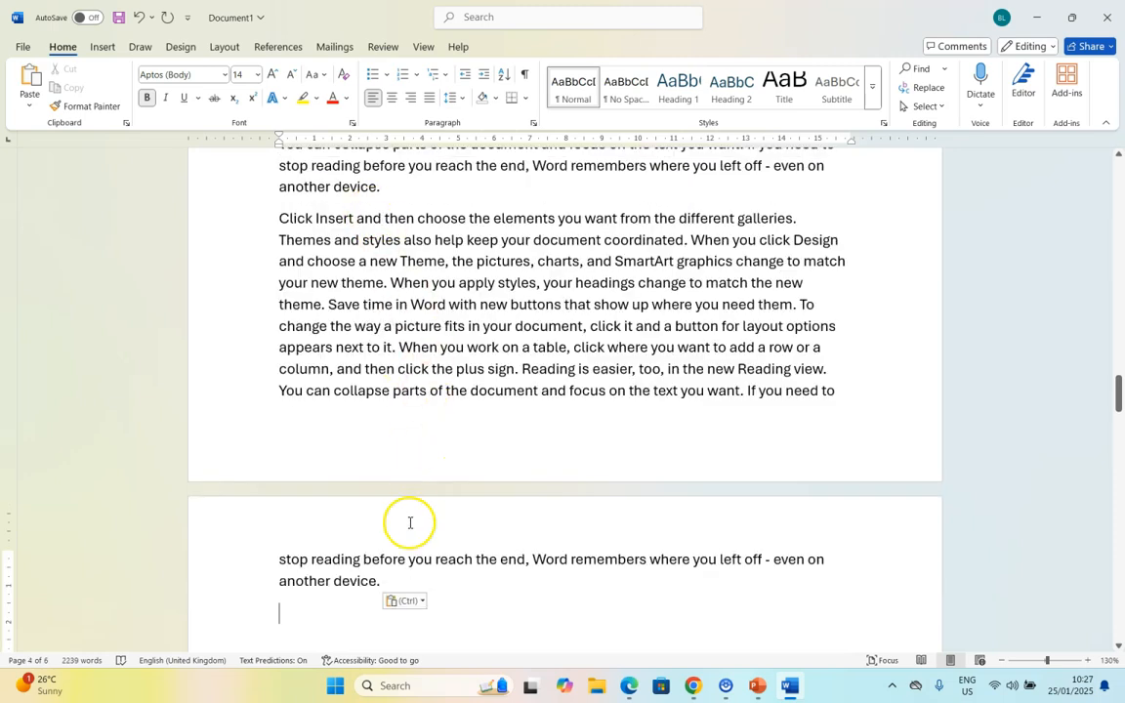
pyautogui.scroll(-3)
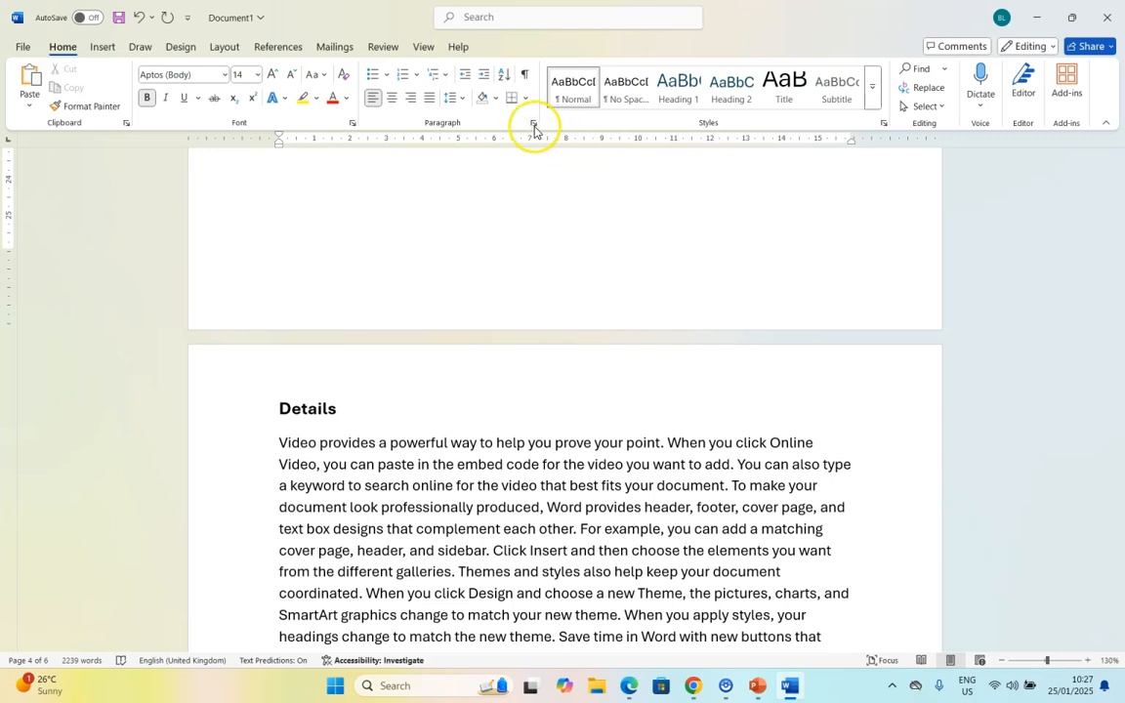
# Step: Mark the paragraph Keep with next, Keep lines together and Page break before in Line and Page Breaks
pyautogui.click(535, 125)
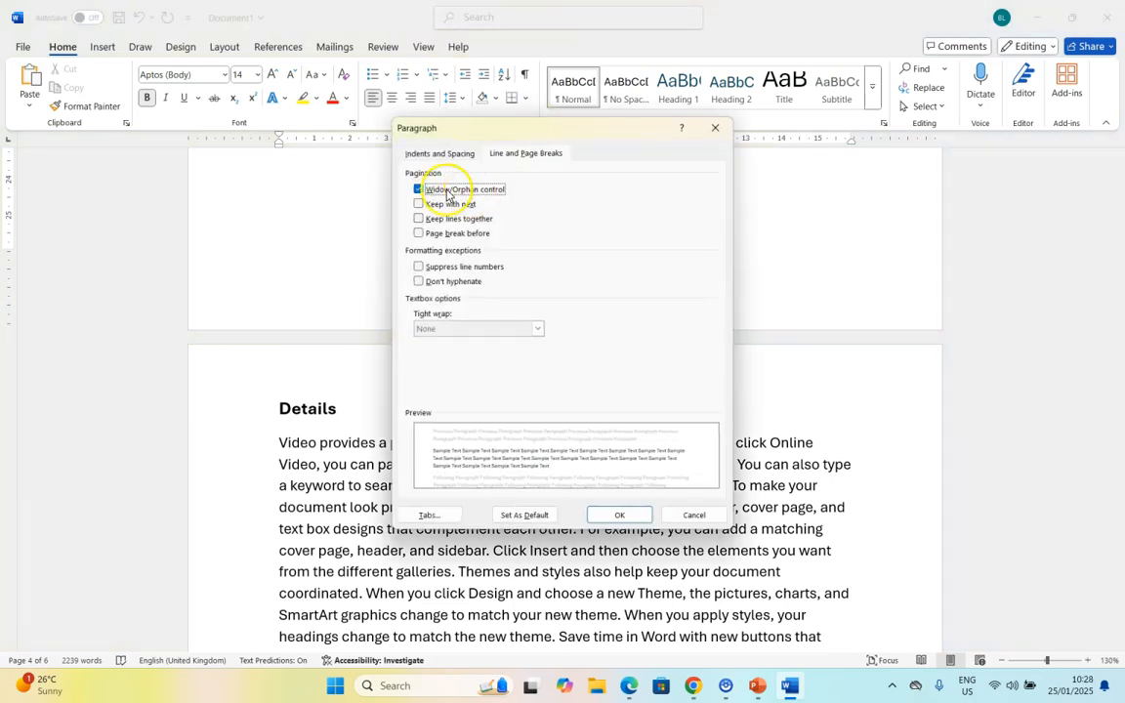
pyautogui.click(418, 187)
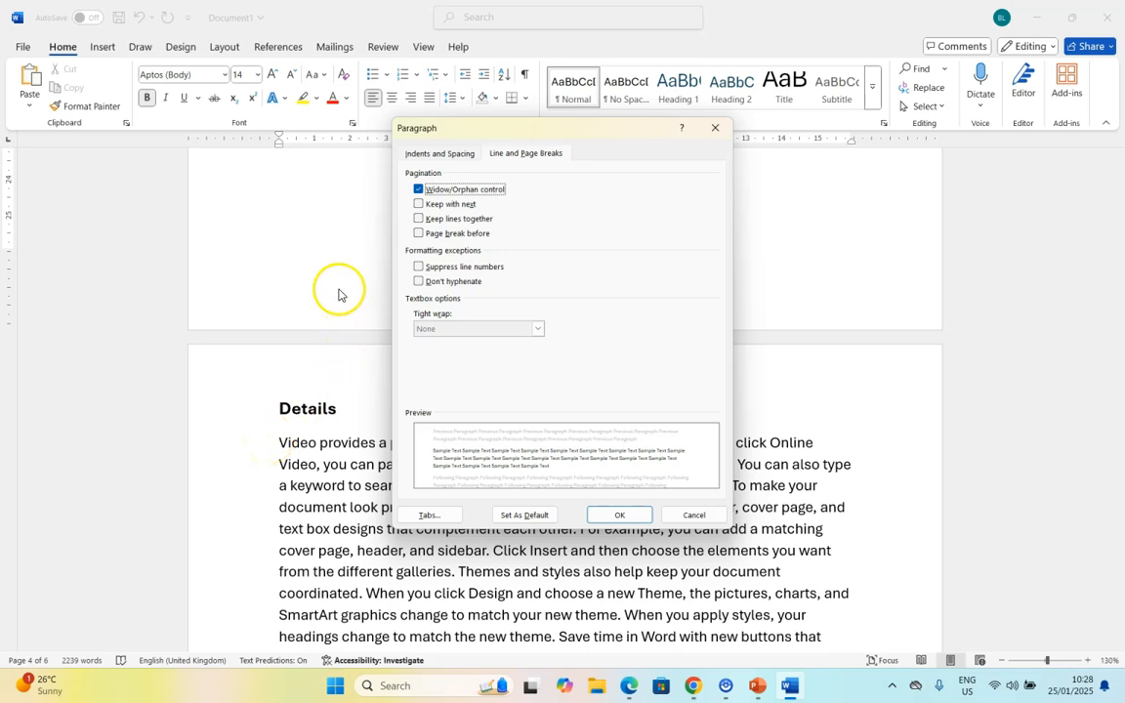
pyautogui.moveTo(356, 517)
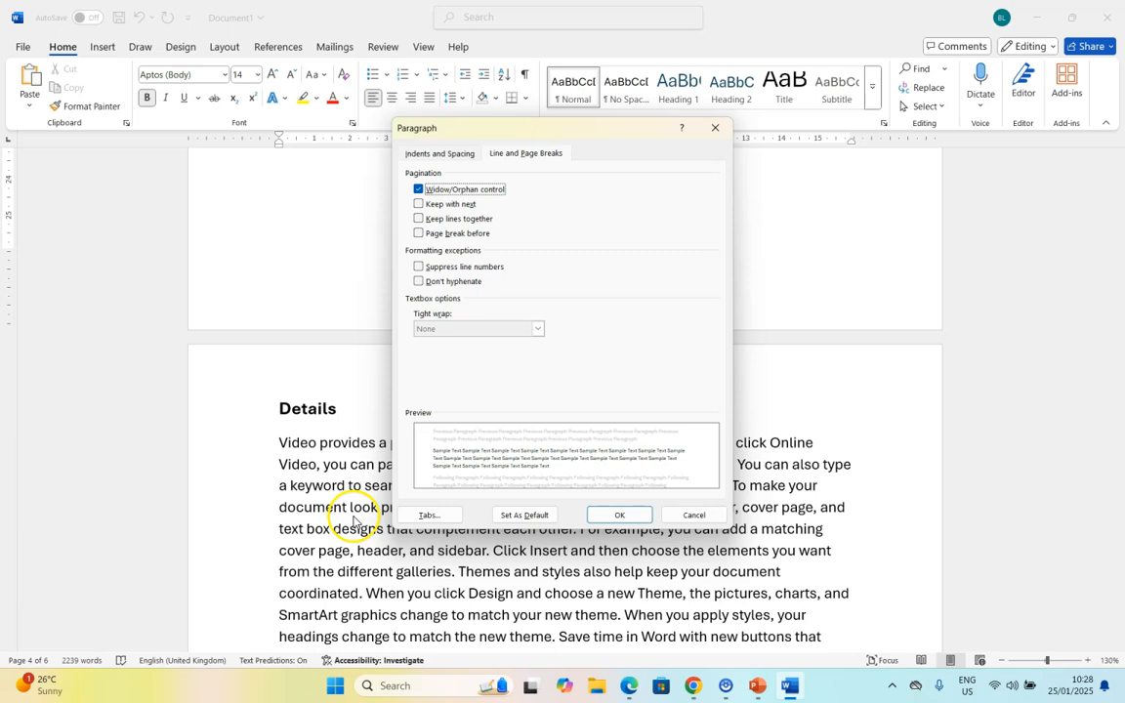
pyautogui.moveTo(356, 312)
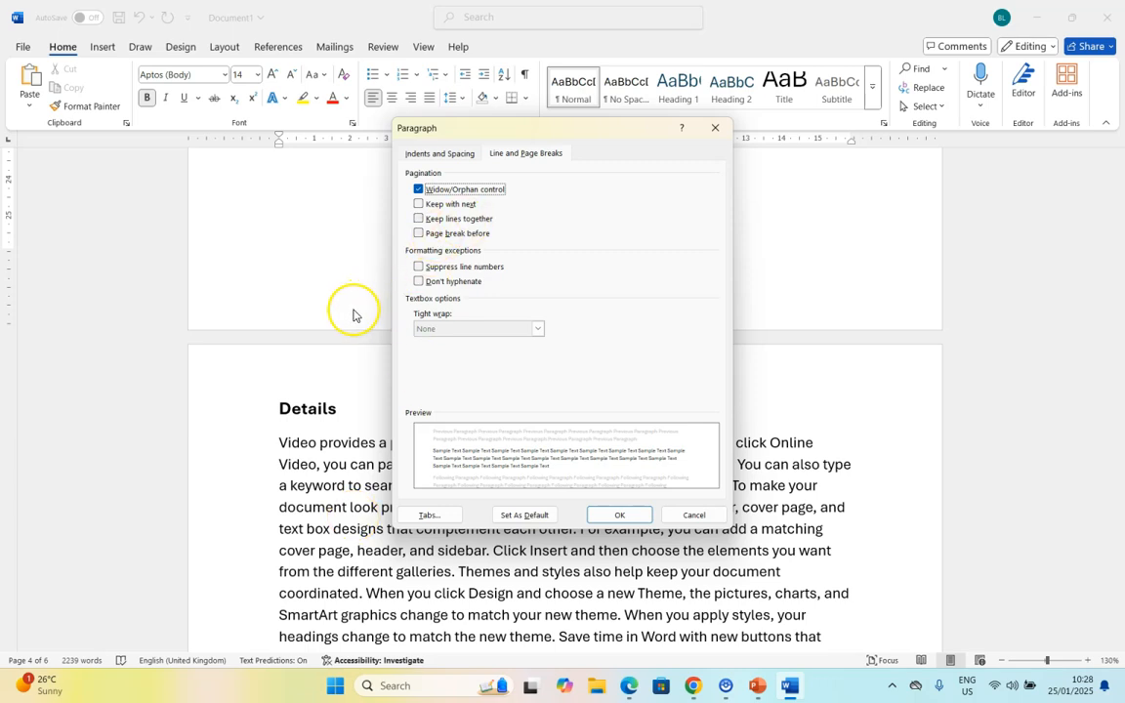
pyautogui.moveTo(355, 419)
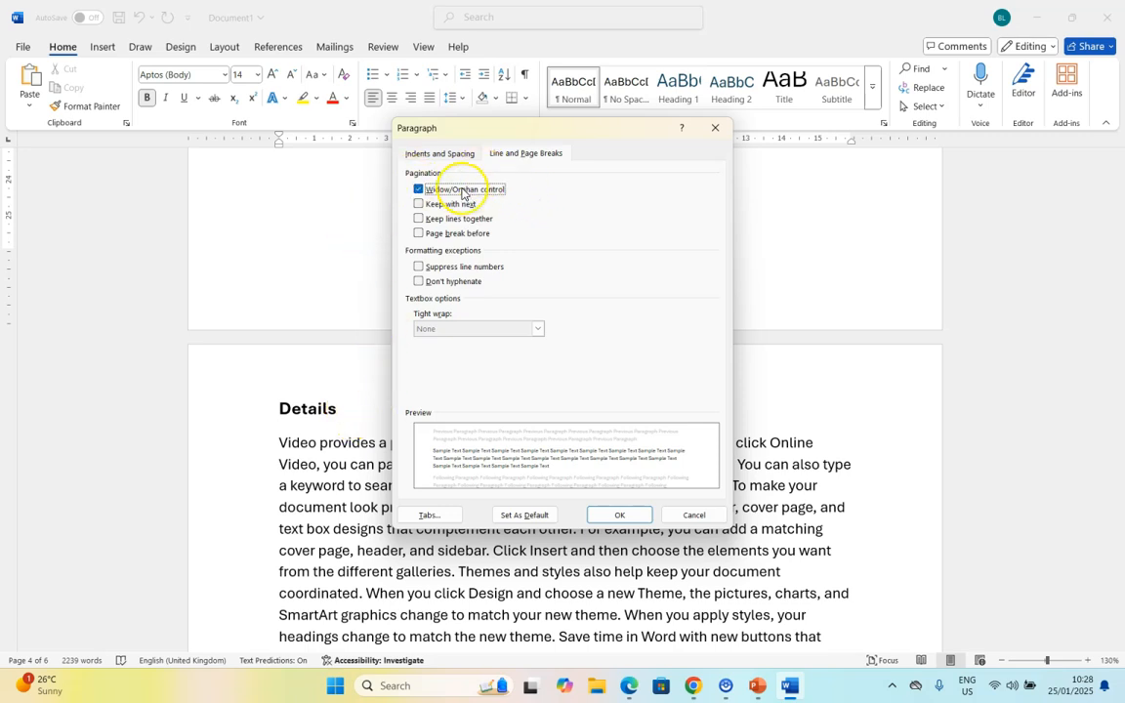
pyautogui.moveTo(339, 269)
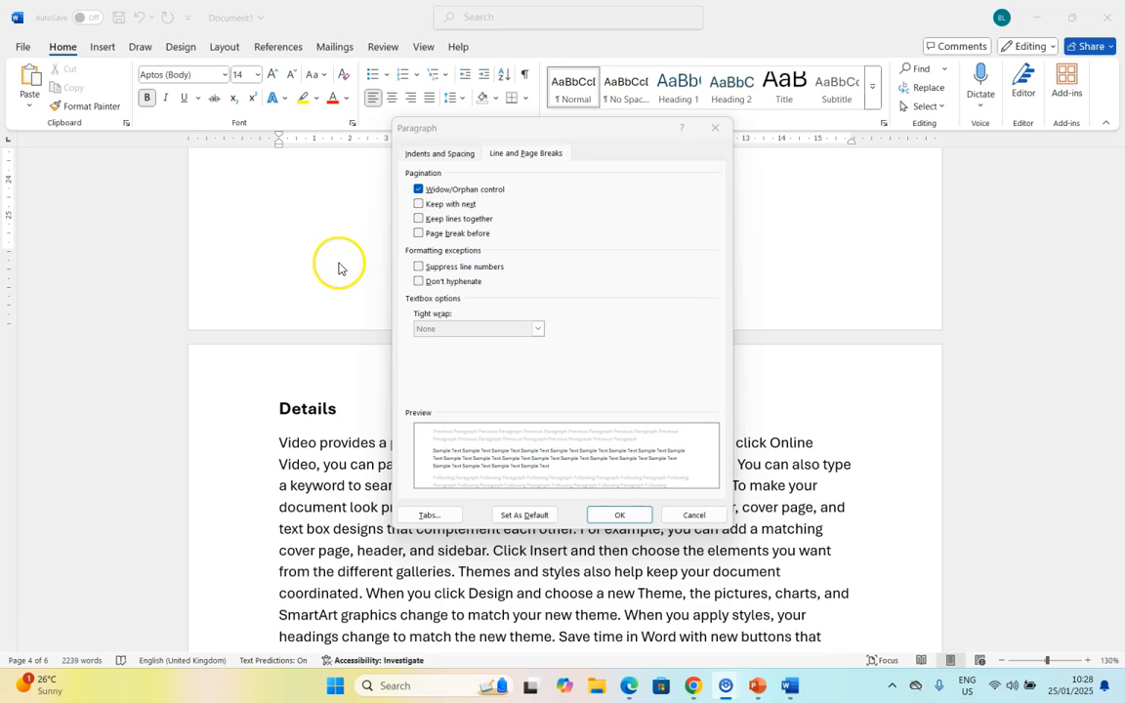
pyautogui.moveTo(320, 295)
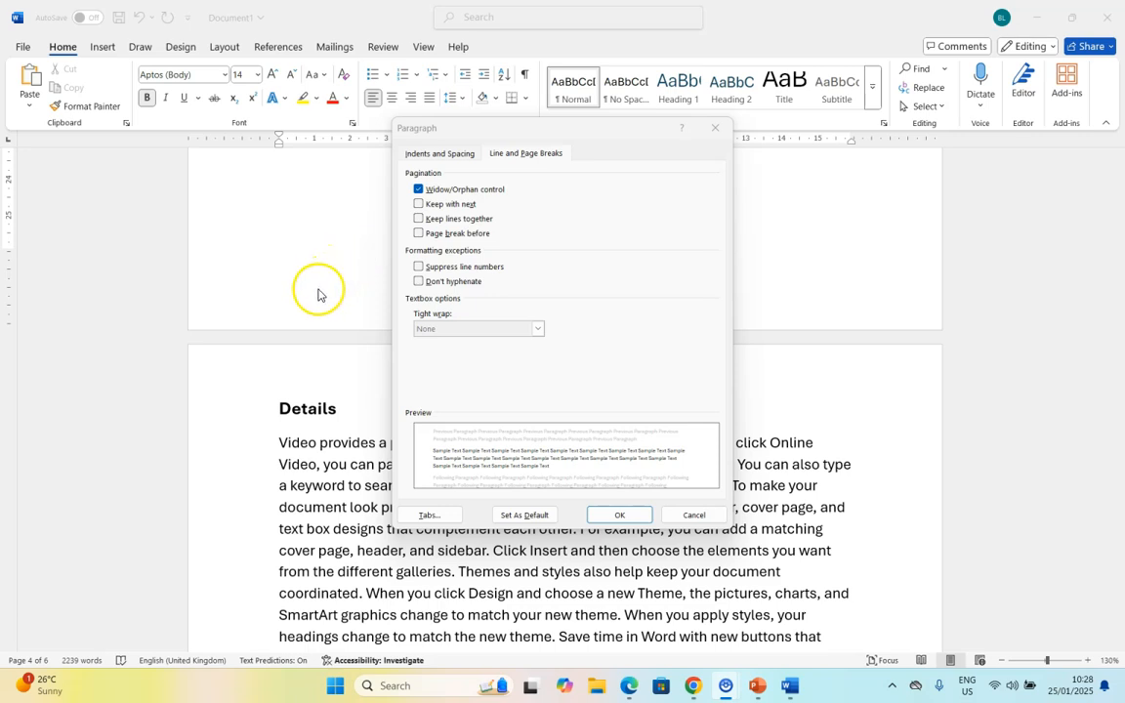
pyautogui.moveTo(324, 273)
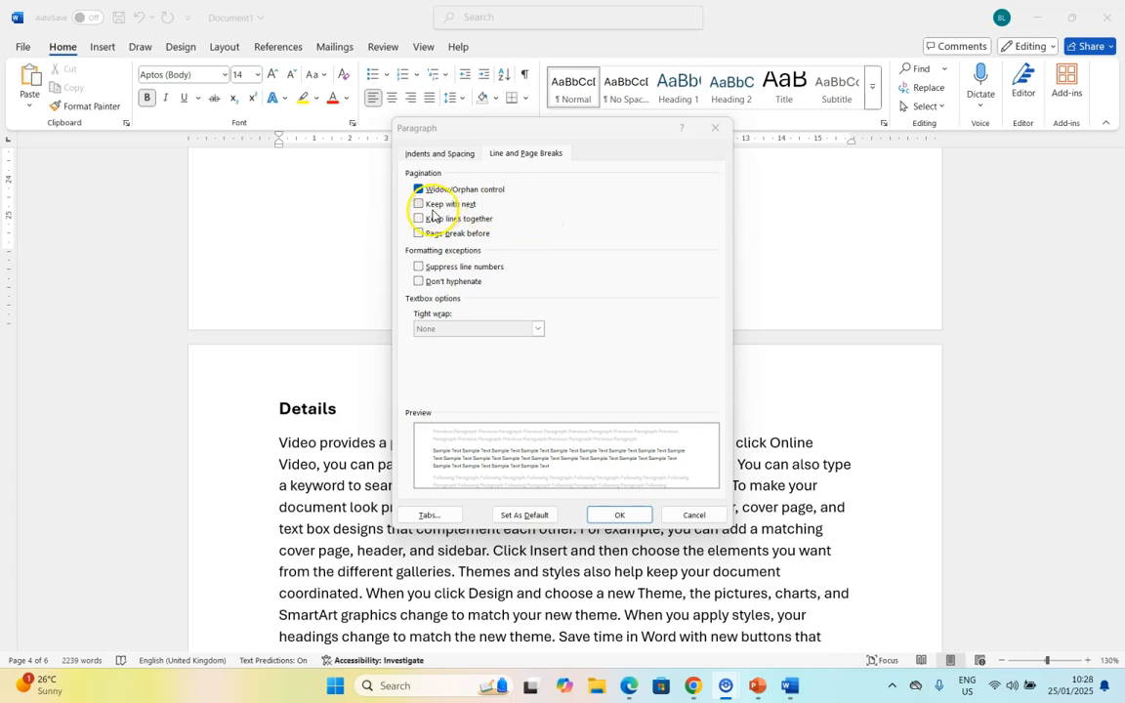
pyautogui.click(418, 219)
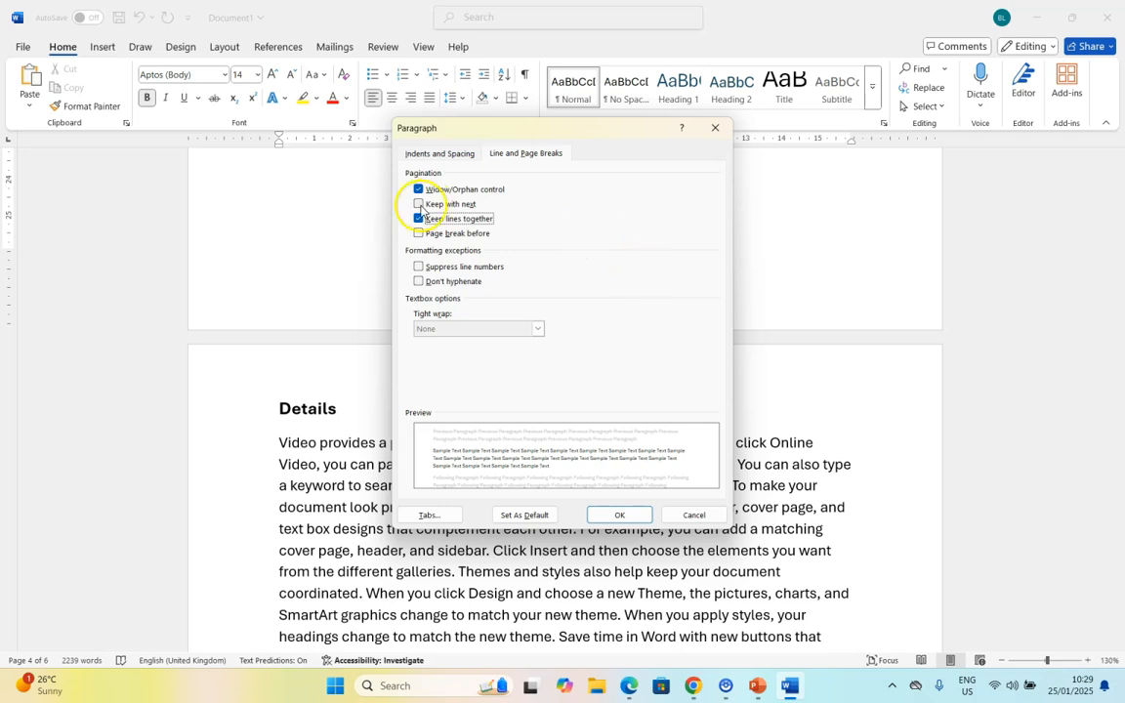
pyautogui.click(417, 203)
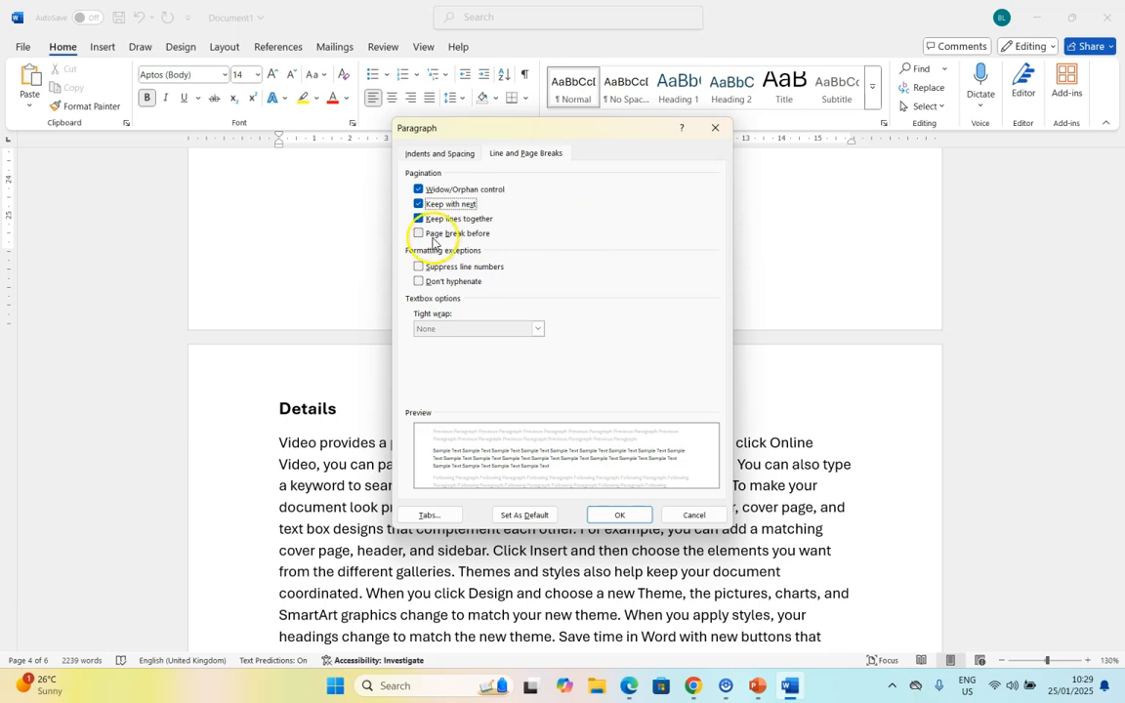
pyautogui.click(418, 234)
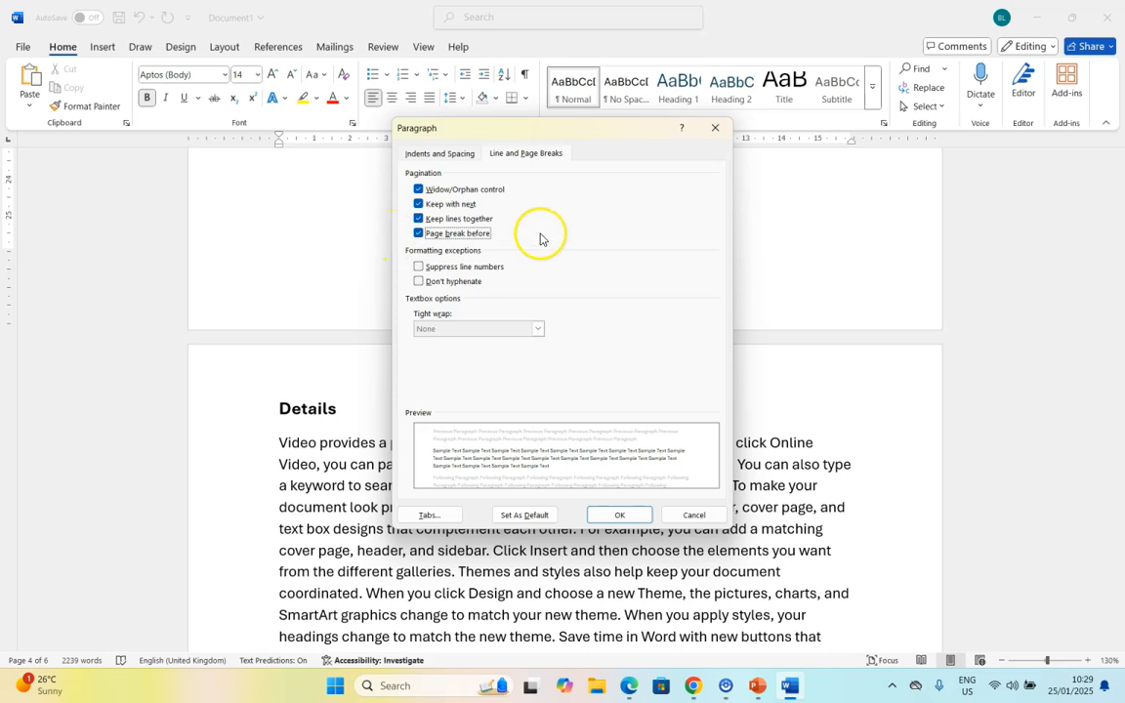
# Step: Glance at the Indents and Spacing settings and return to the pagination options
pyautogui.click(440, 152)
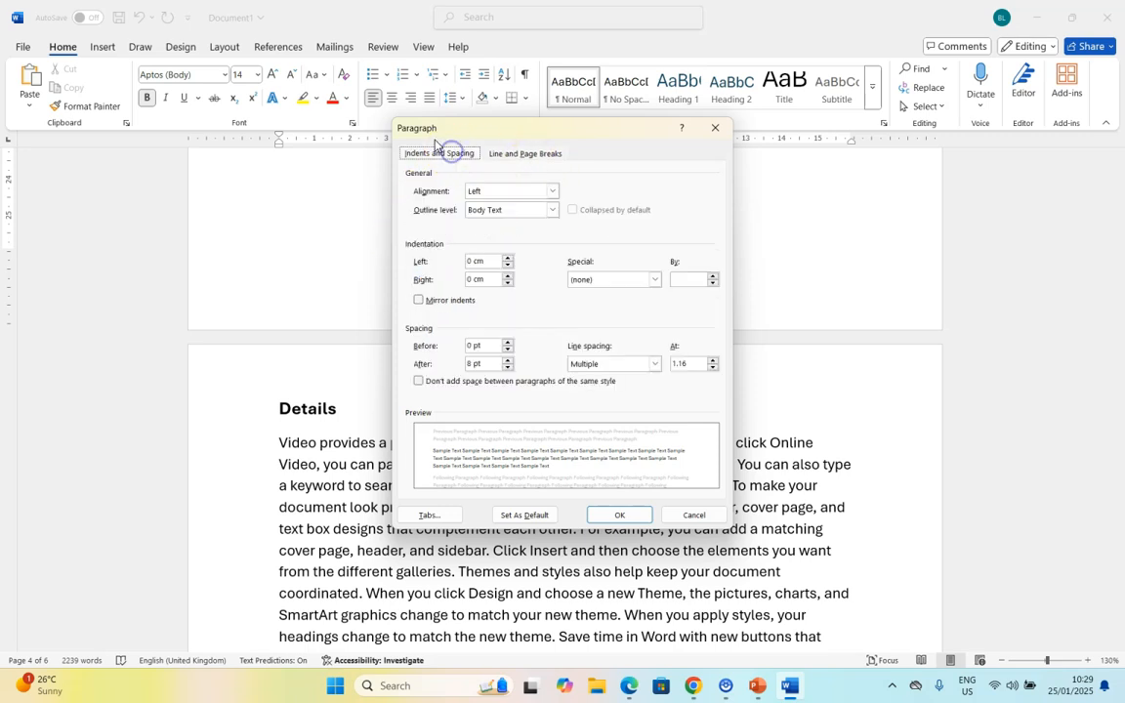
pyautogui.moveTo(527, 184)
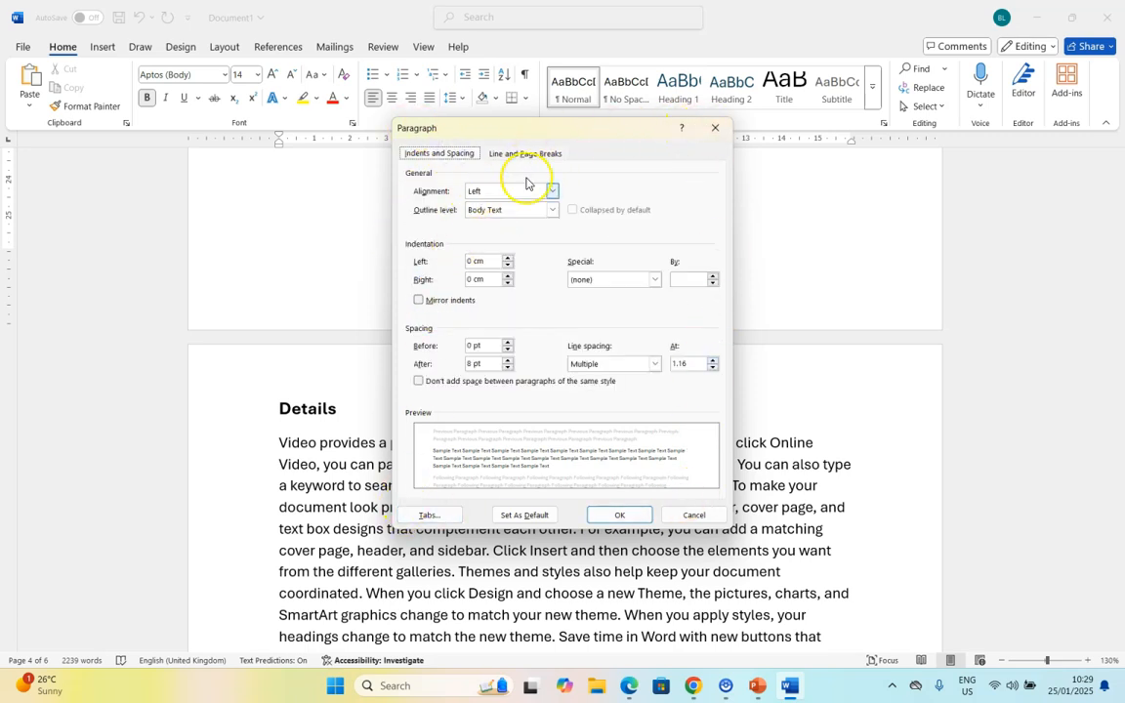
pyautogui.click(525, 153)
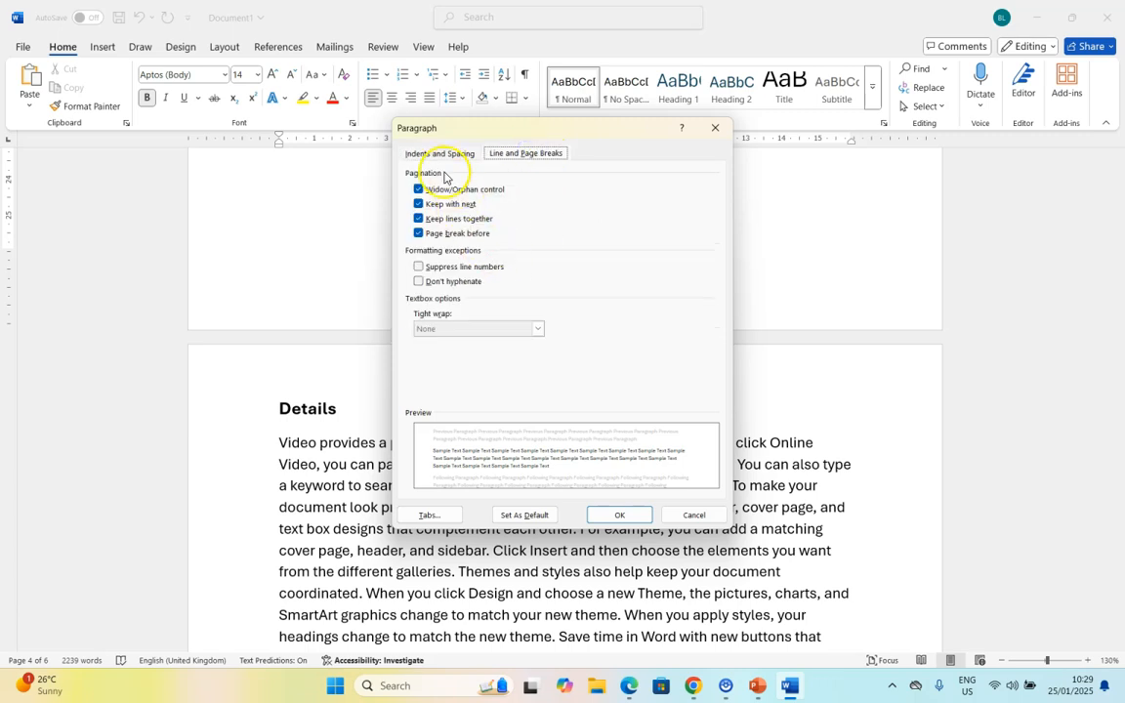